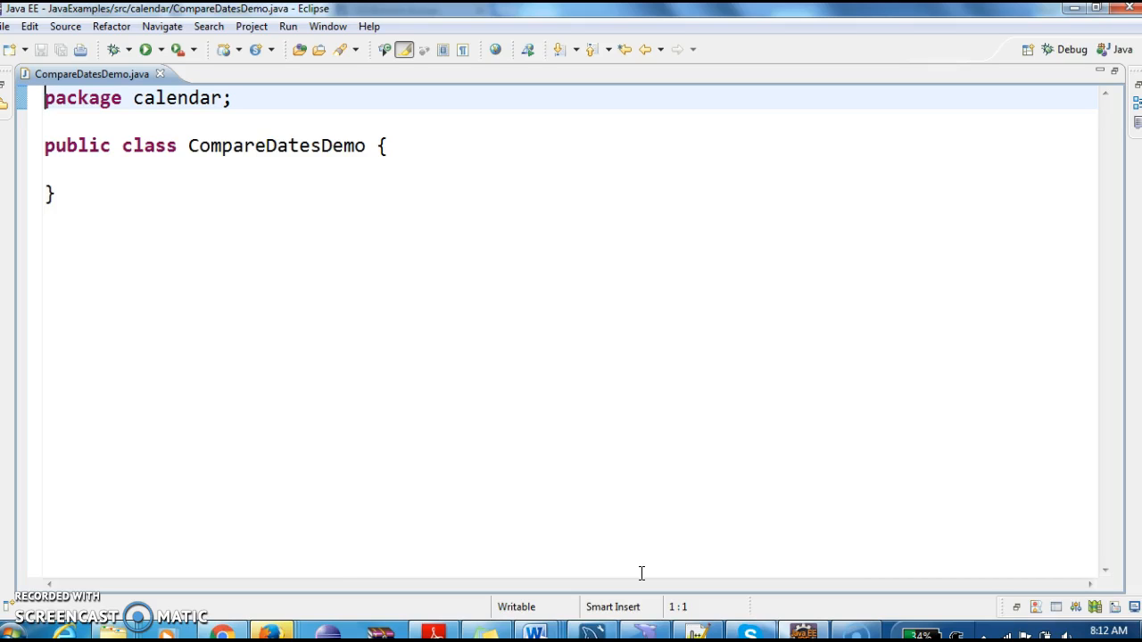
mouse_move(204, 179)
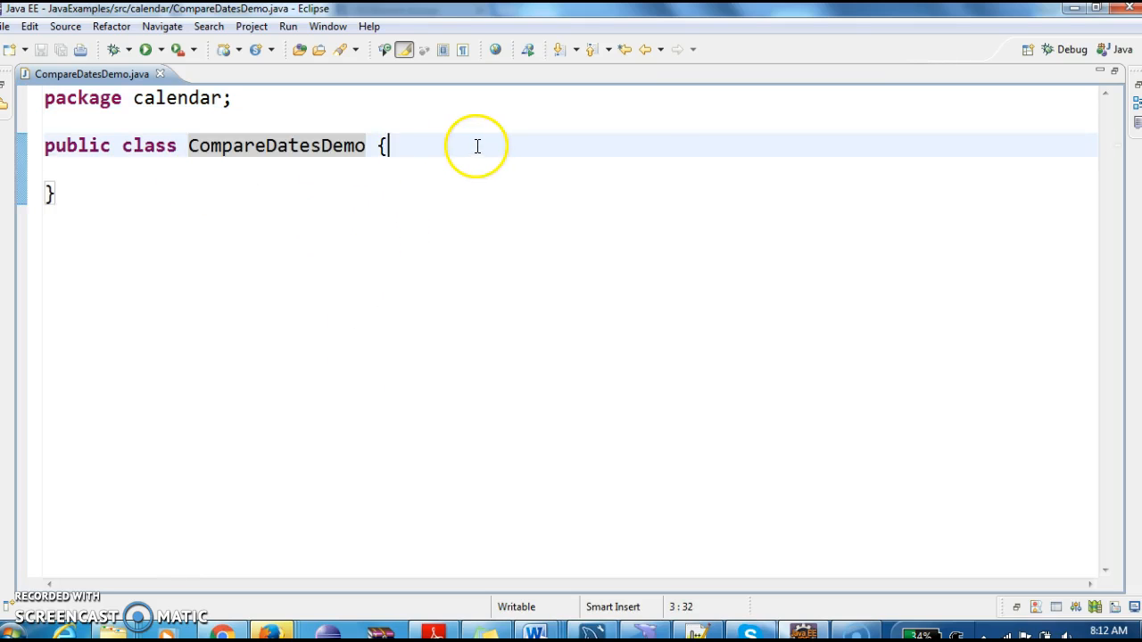
- Add an empty main method inside CompareDatesDemo via the main template
text(main(String[] args) {)
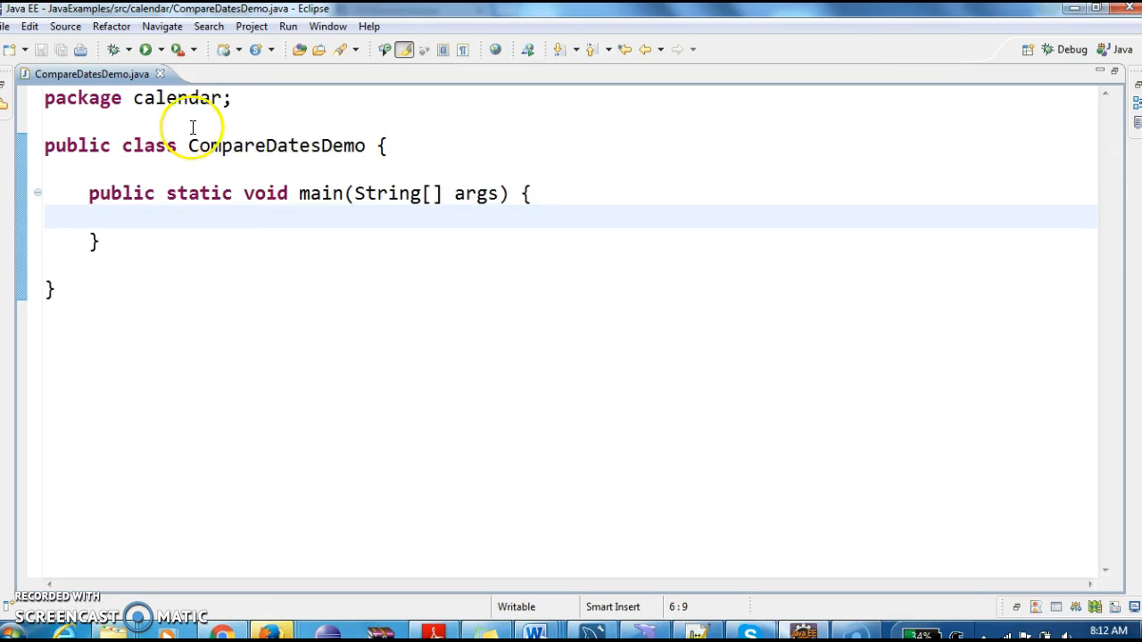
- Write comment 1: create SimpleDateFormat object and pass required date format
text(//)
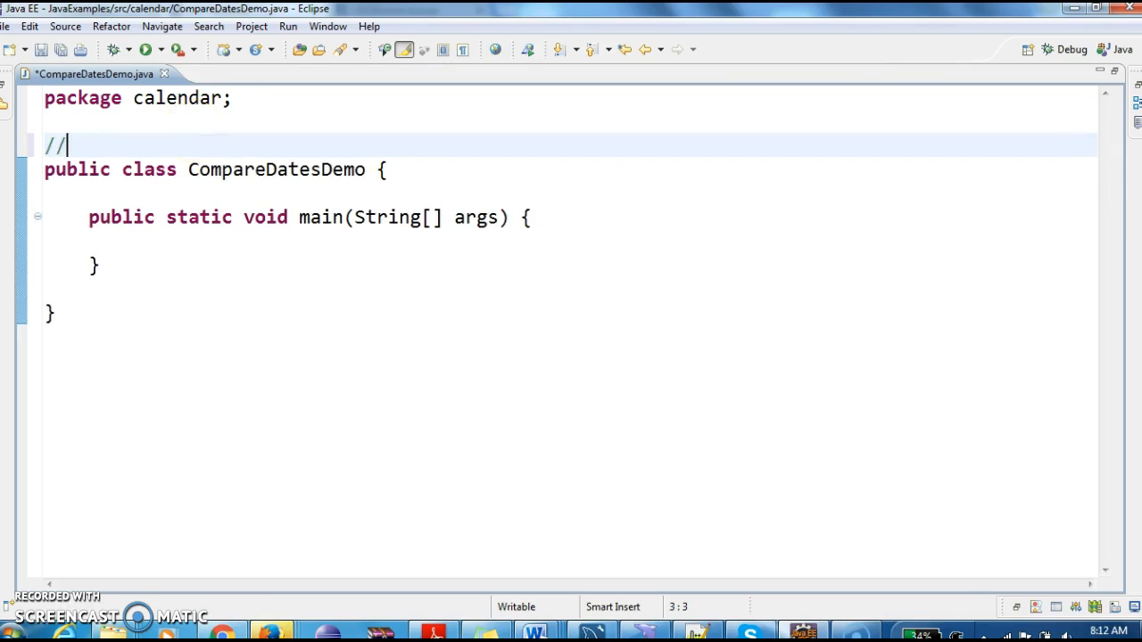
text(1.)
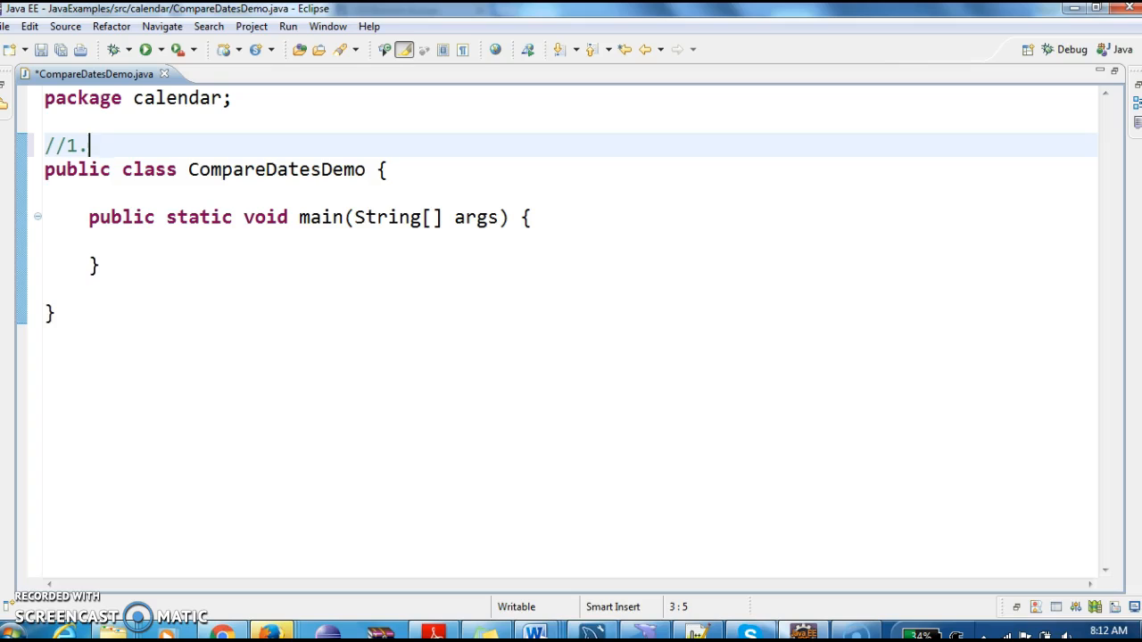
text(C)
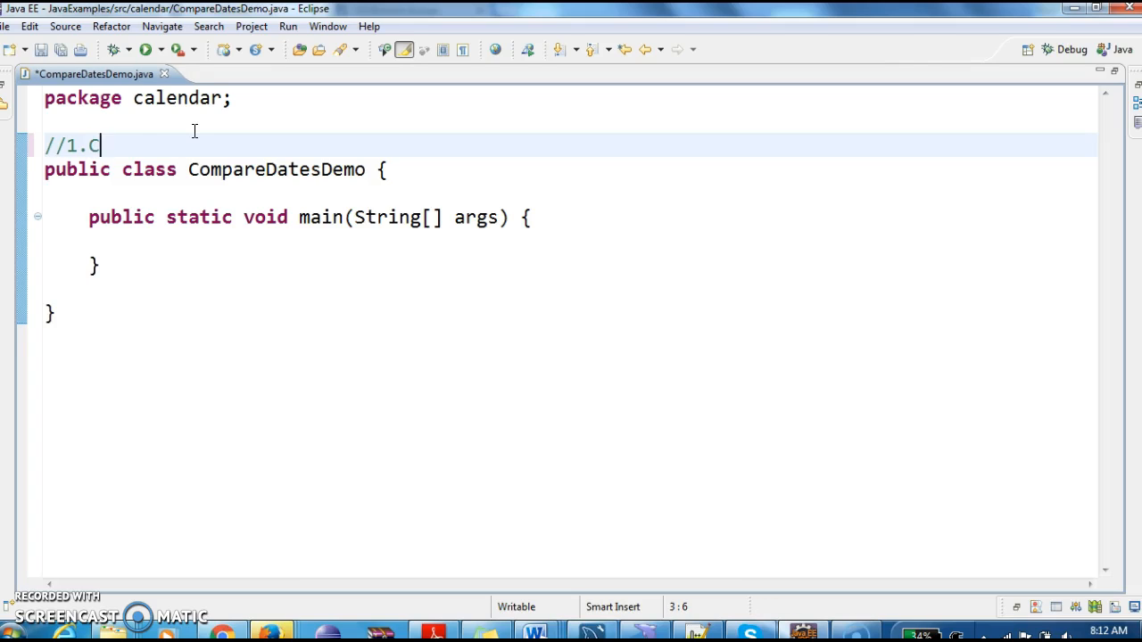
text(reate Simple)
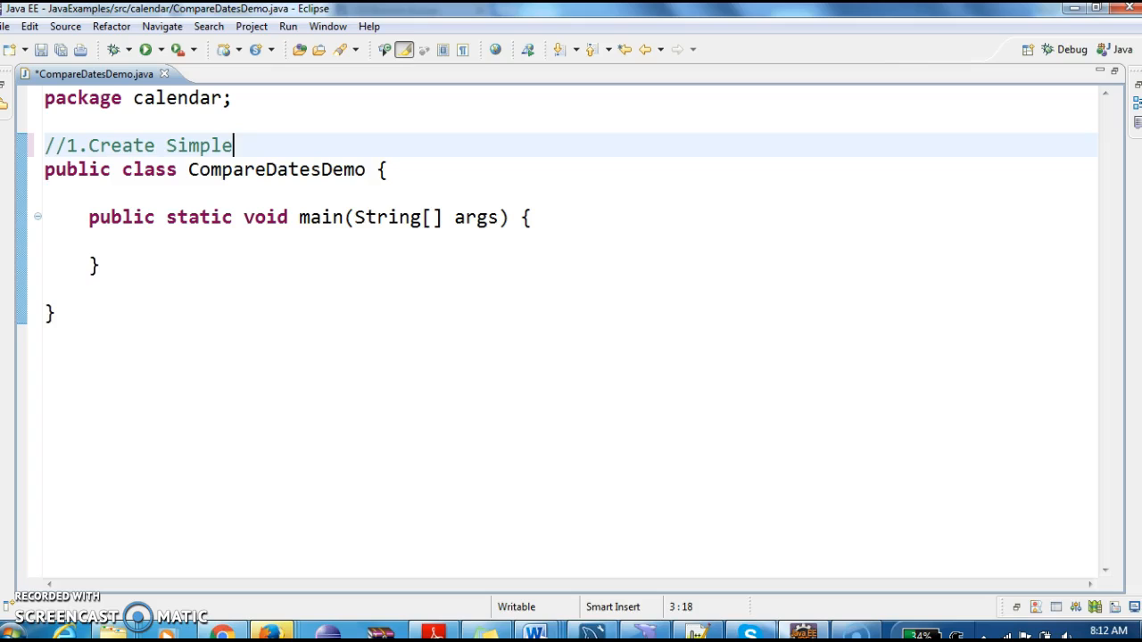
text(DateFormat)
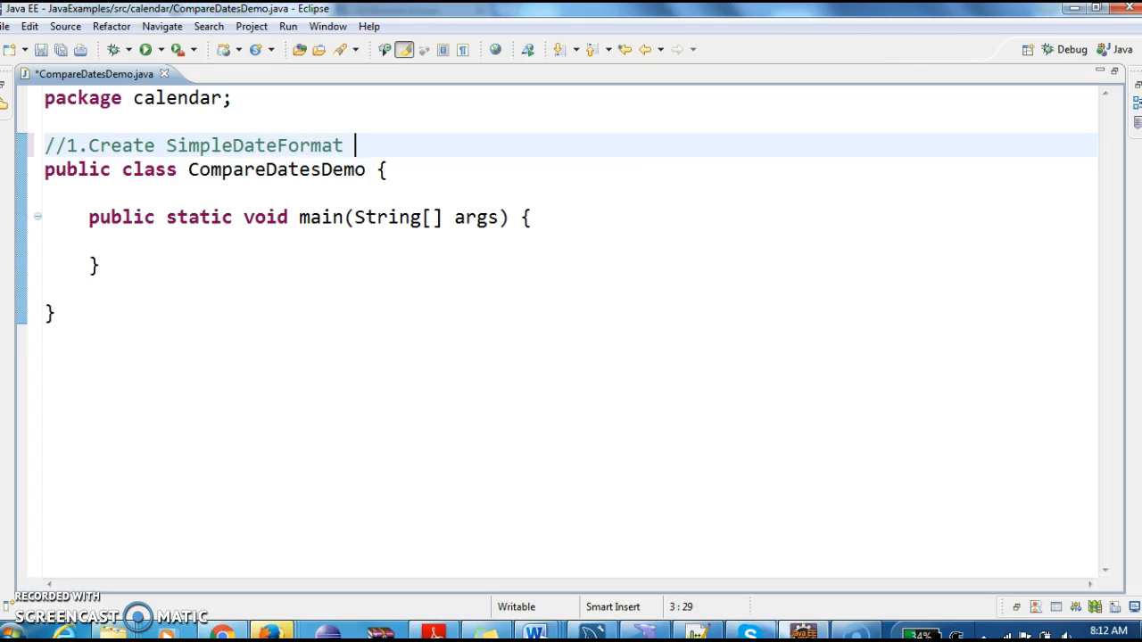
text(object)
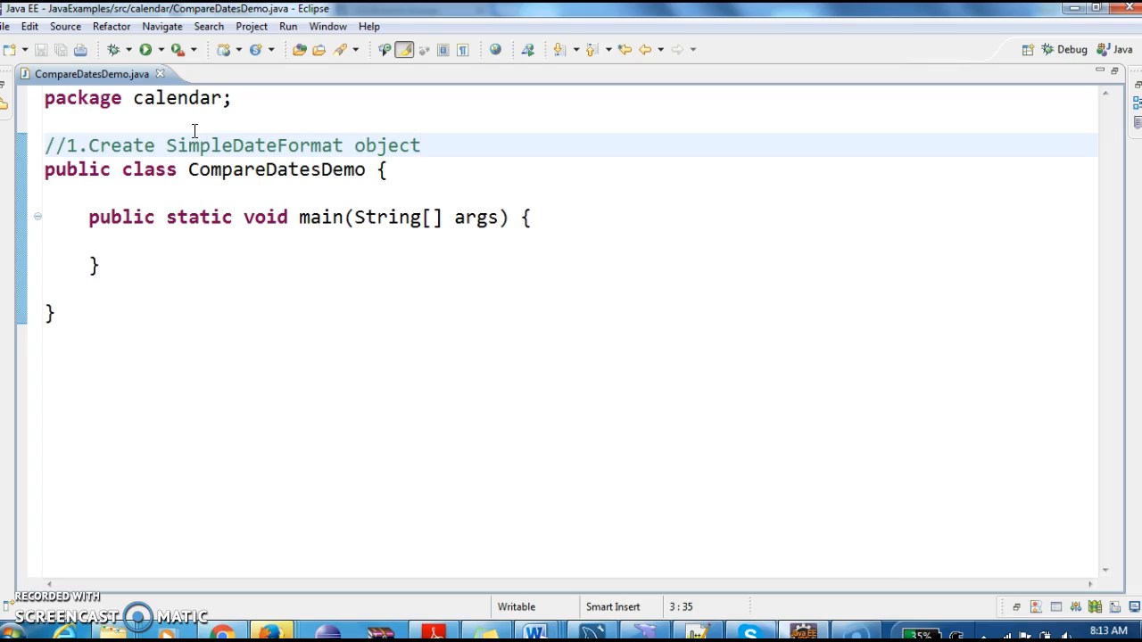
text(and pass requ)
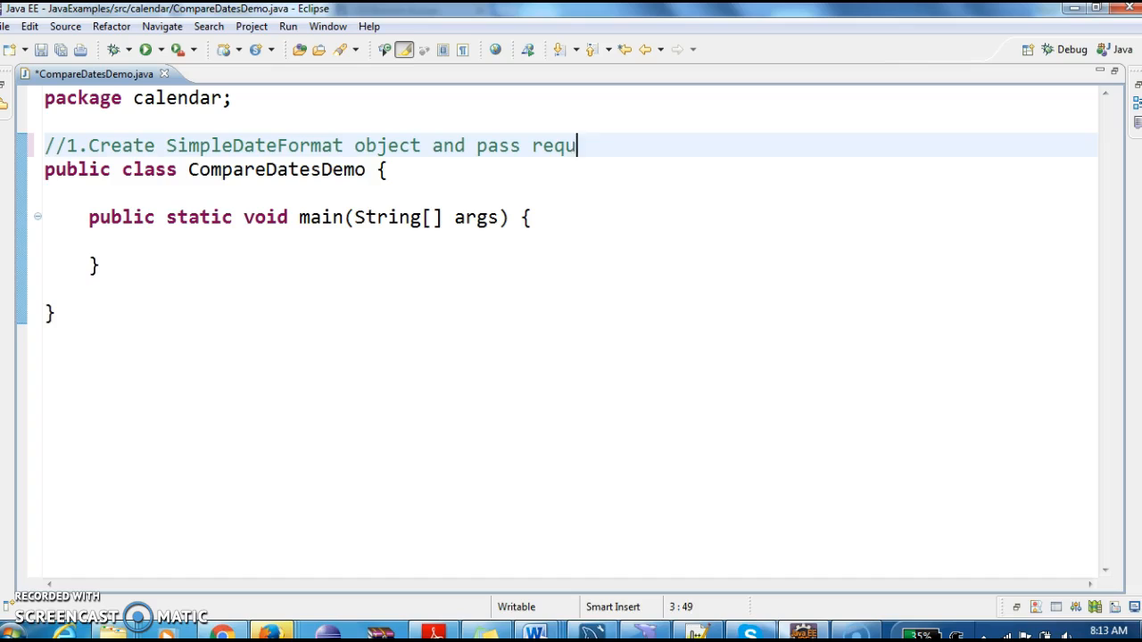
text(ired date fo)
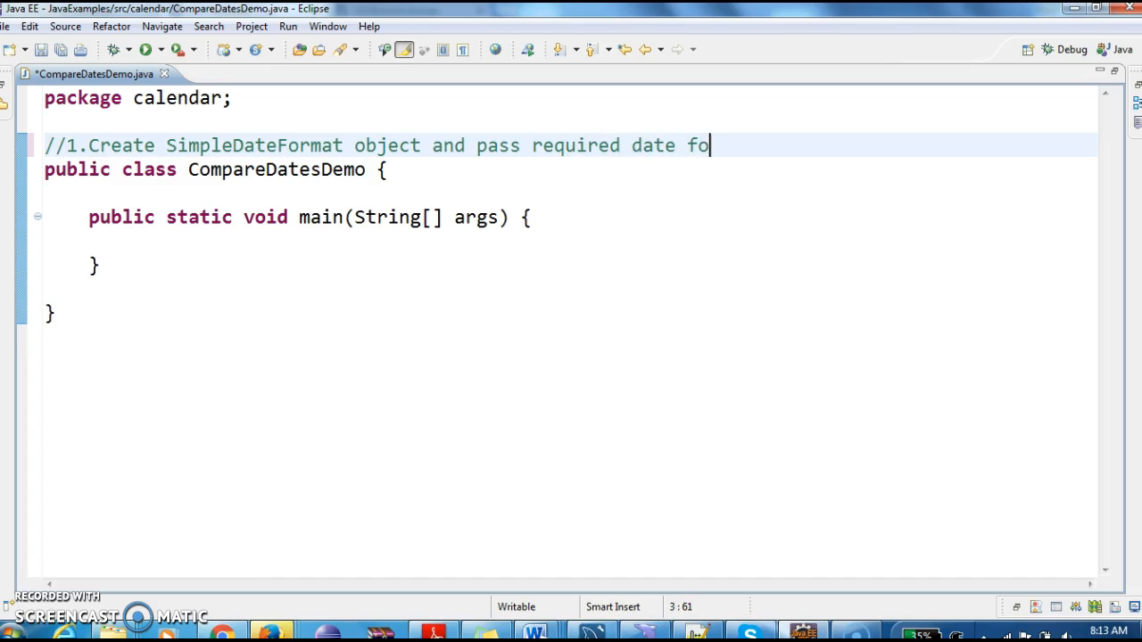
text(attern)
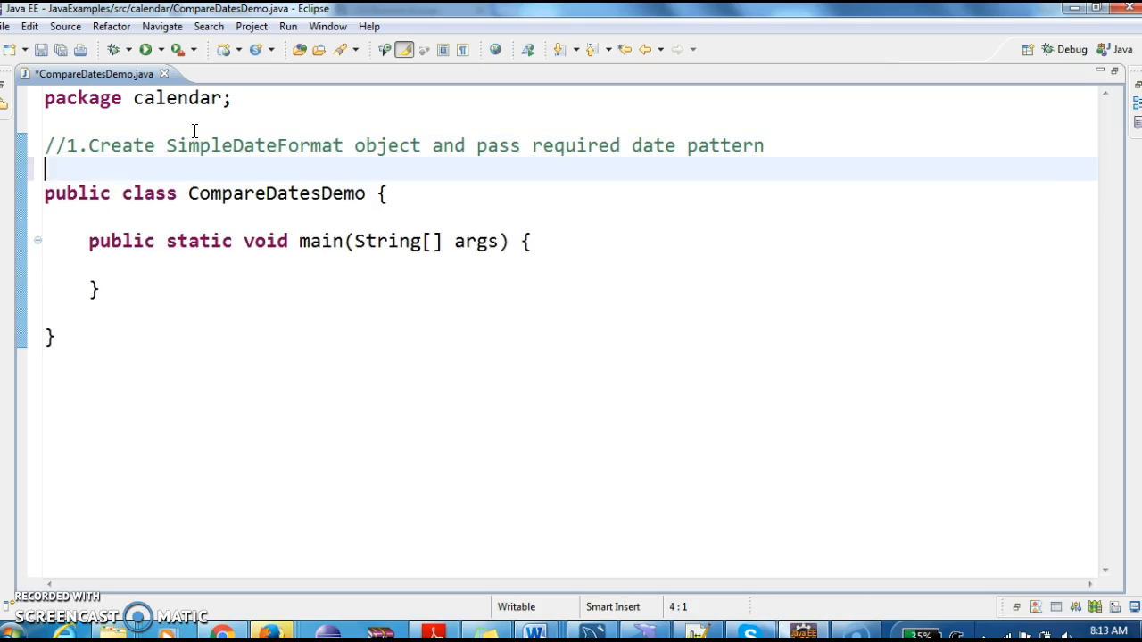
- Write comment 2: create two date objects, saving the file
text(//2.)
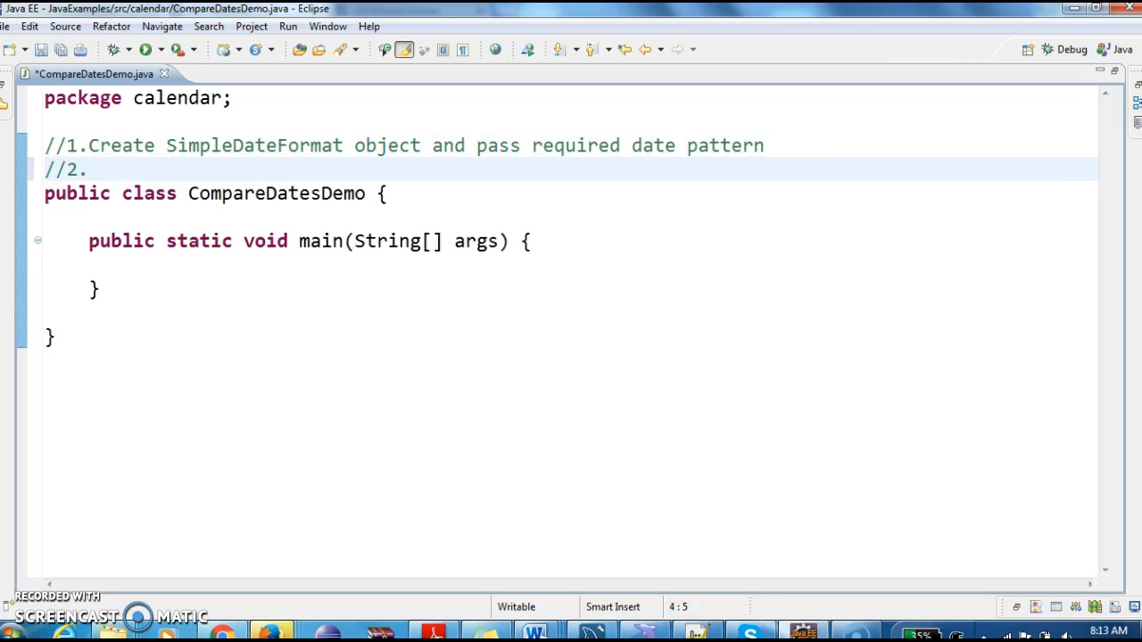
key(ctrl+s)
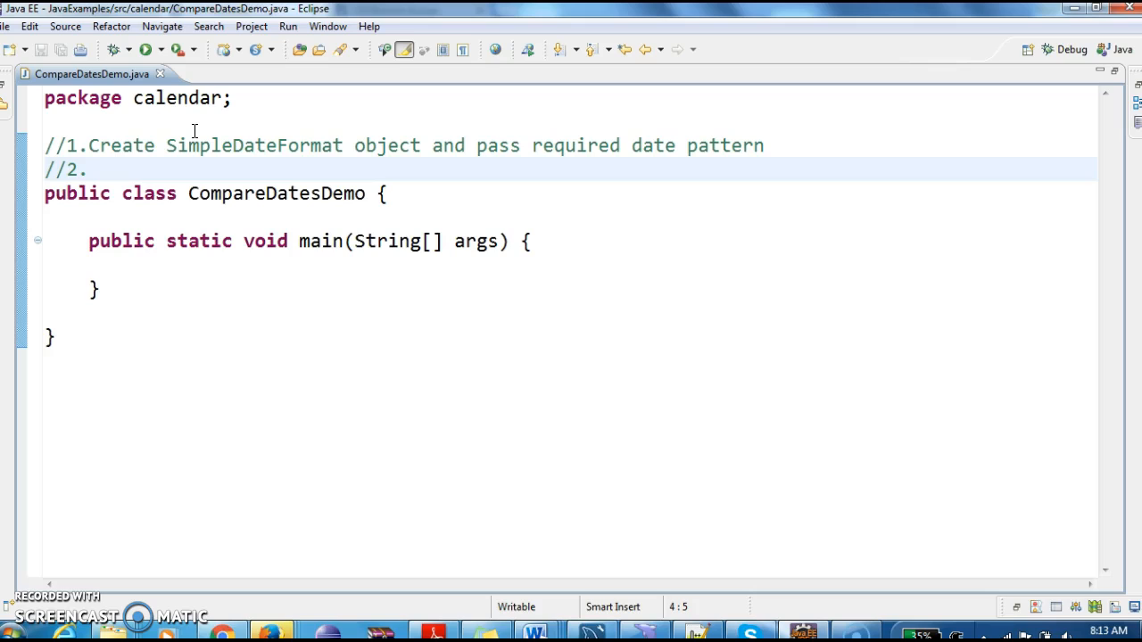
text(Creat)
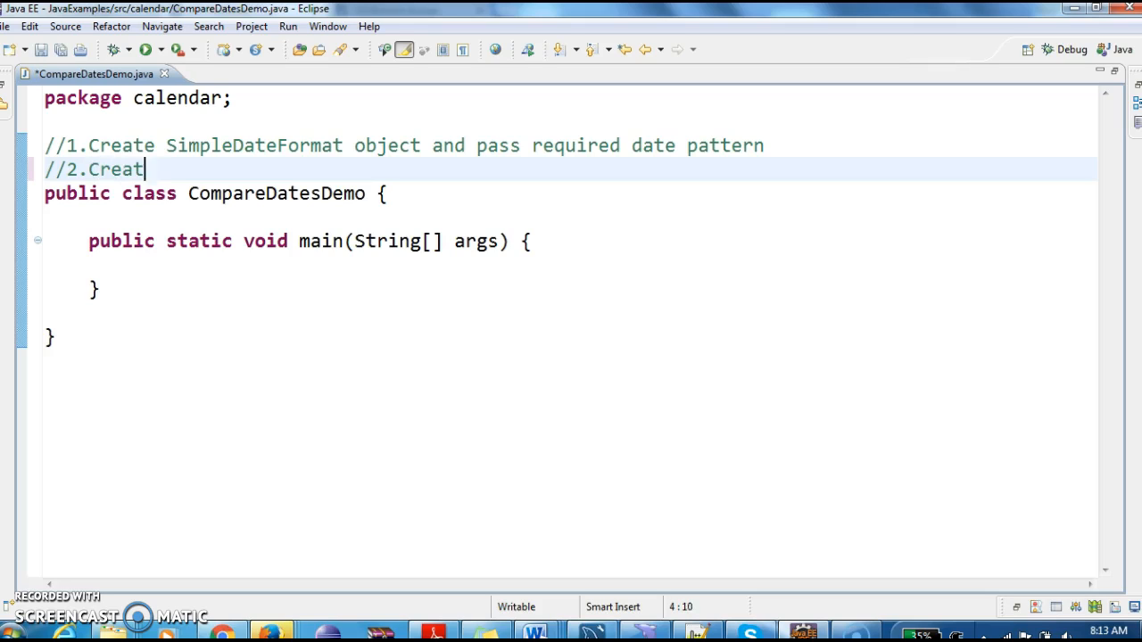
text(e two date o)
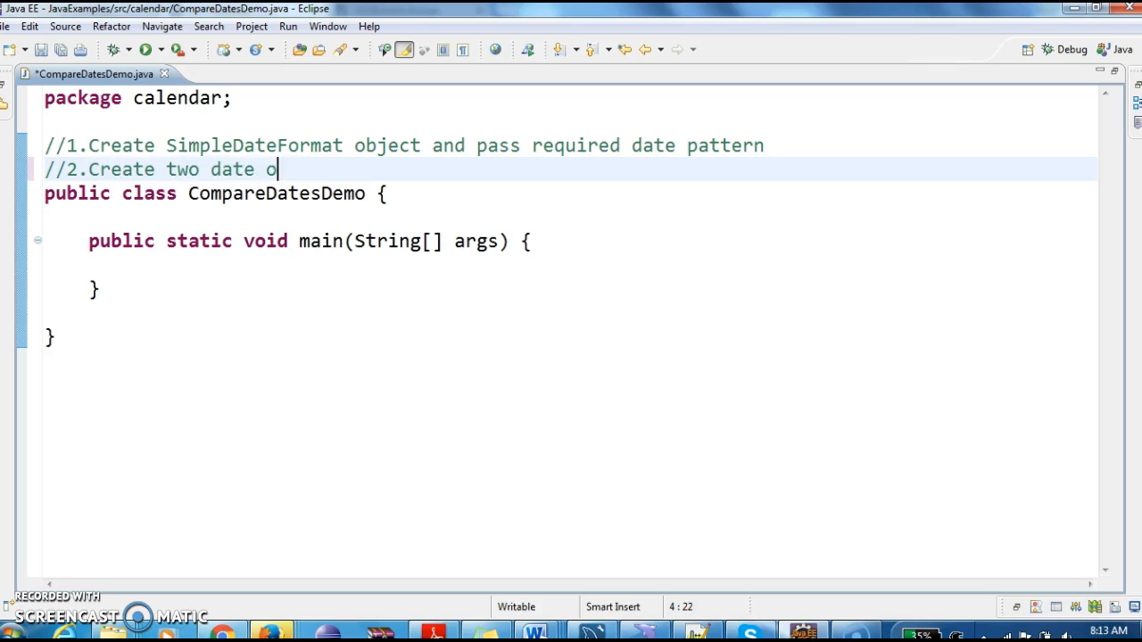
text(bjects)
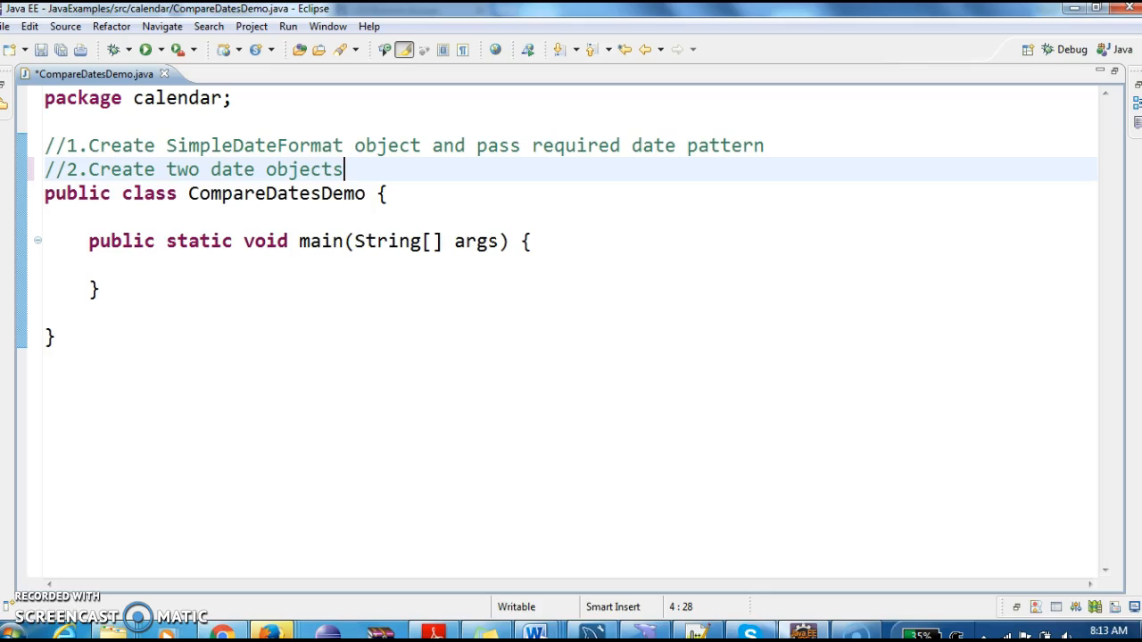
key(ctrl+s)
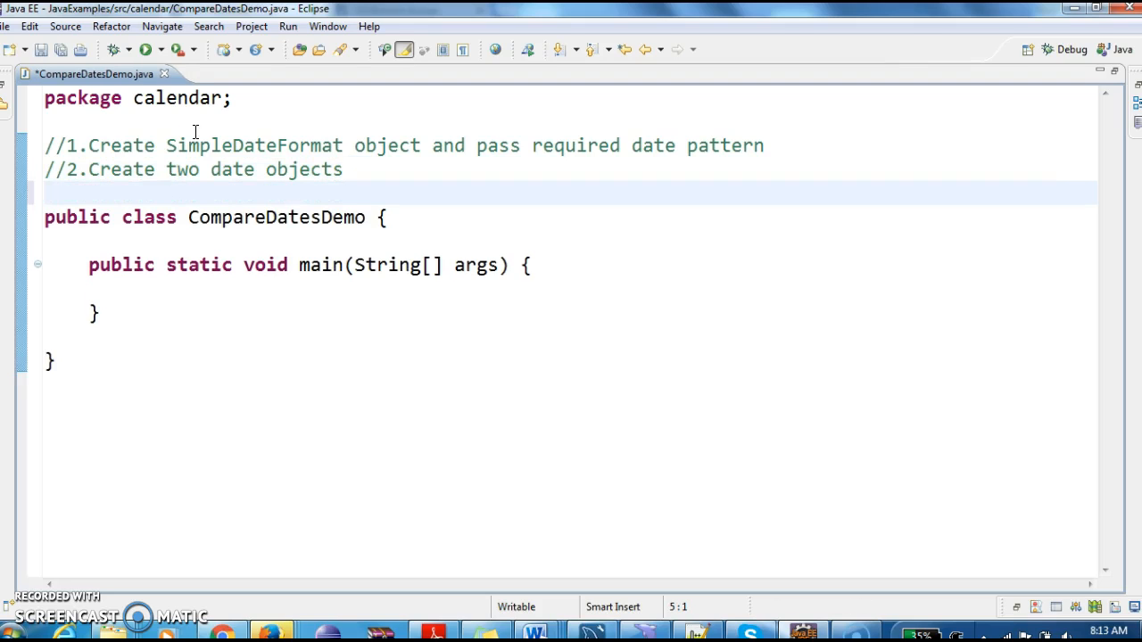
- Write comment 3: compare dates by before, after and equals methods
text(//)
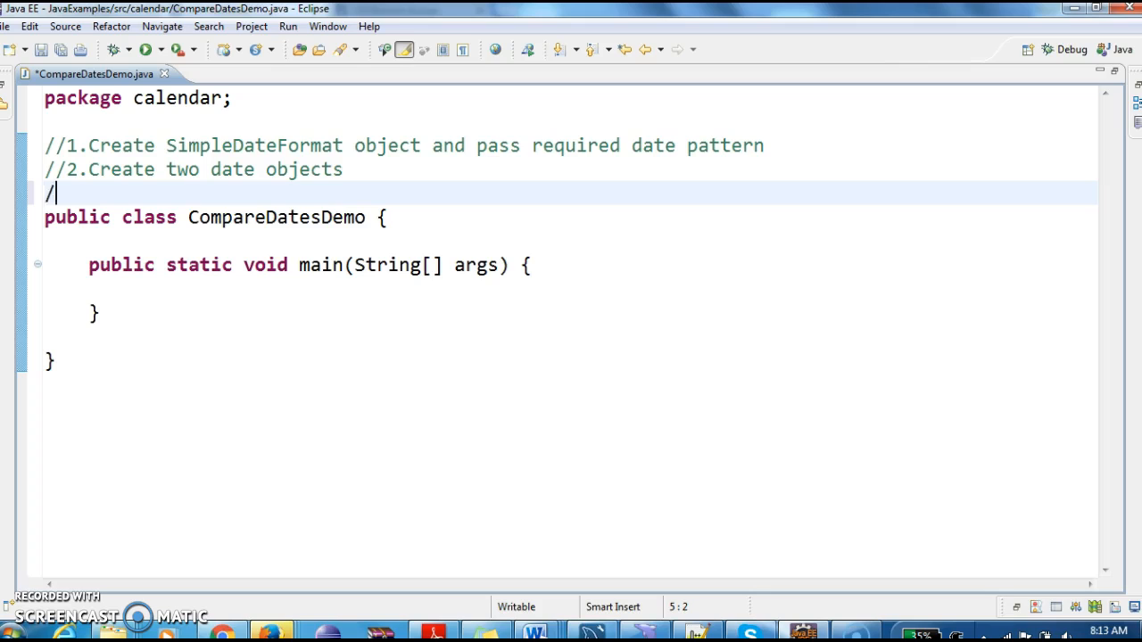
text(/3.)
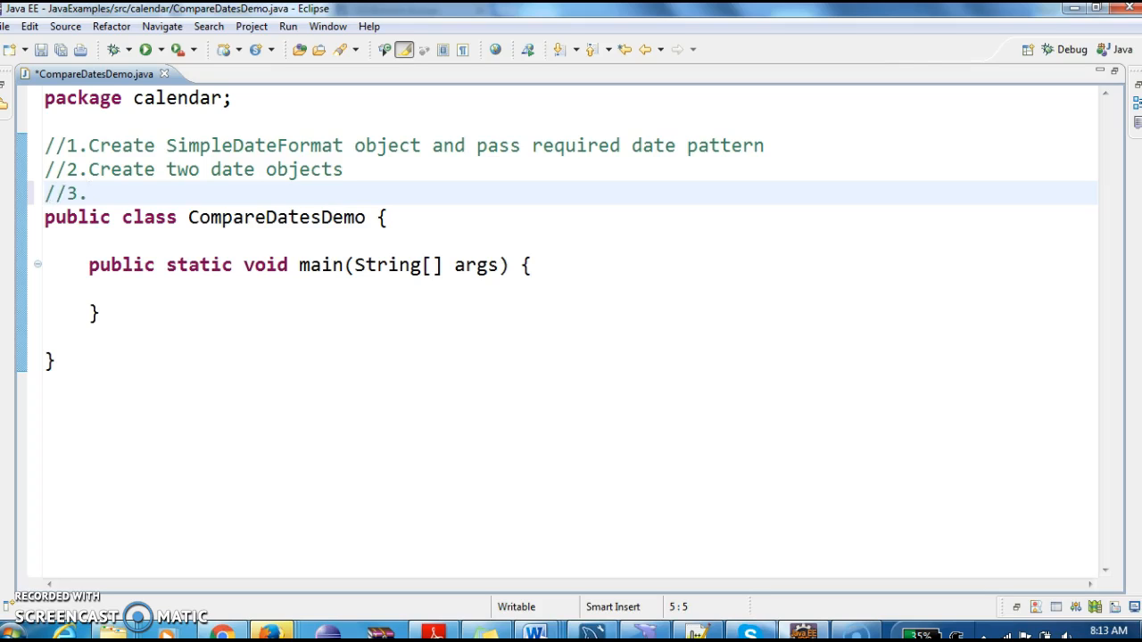
text(compae)
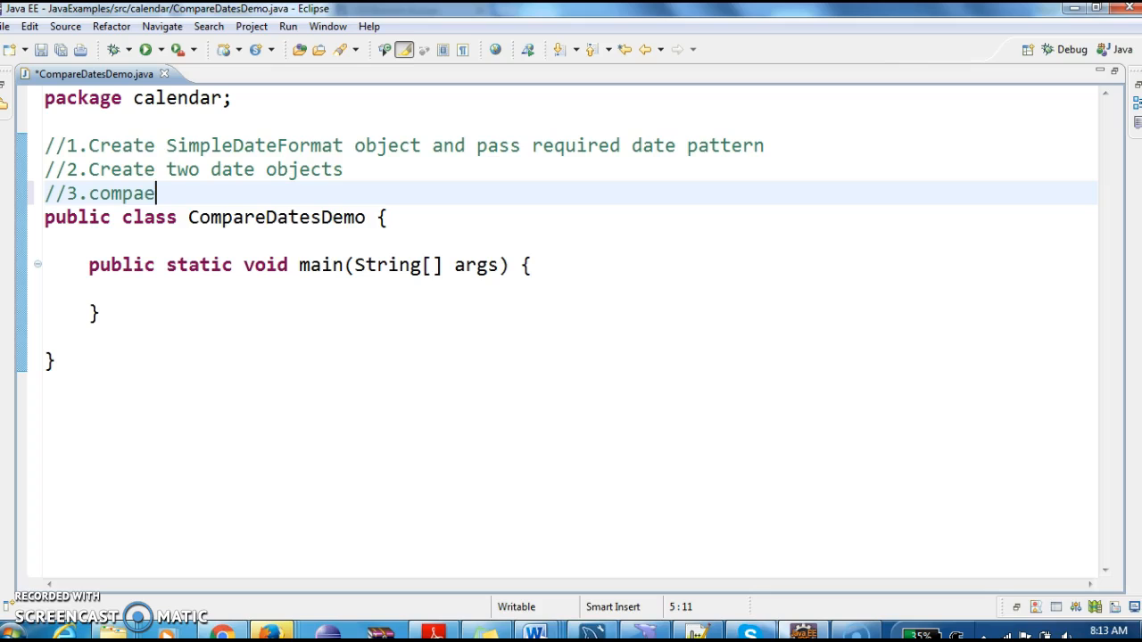
key(BackSpace)
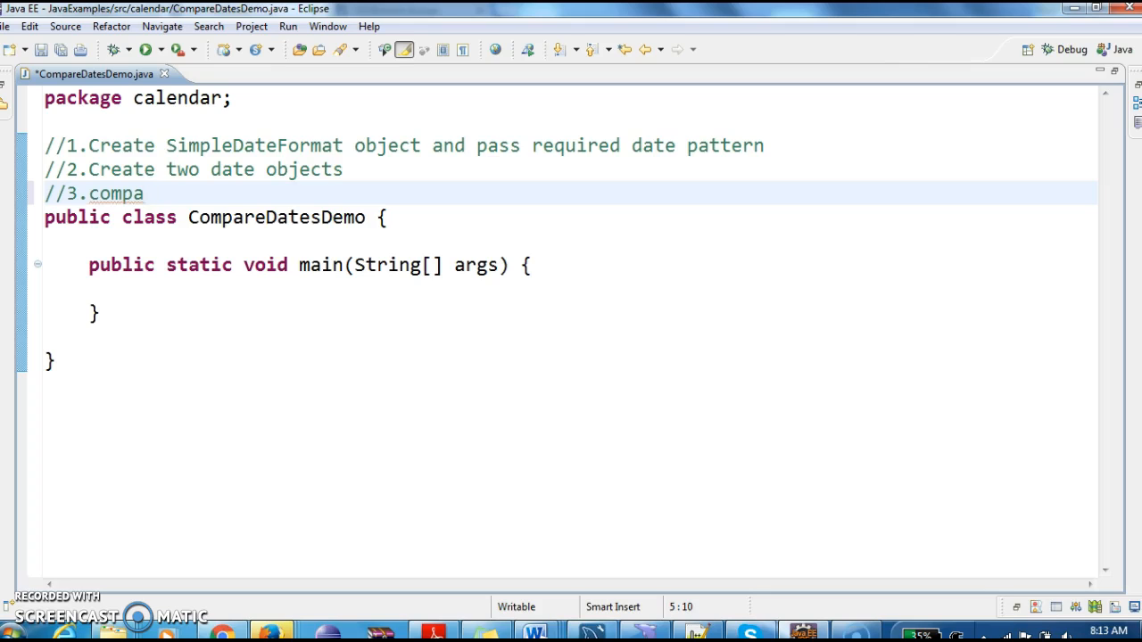
text(re dates by using before)
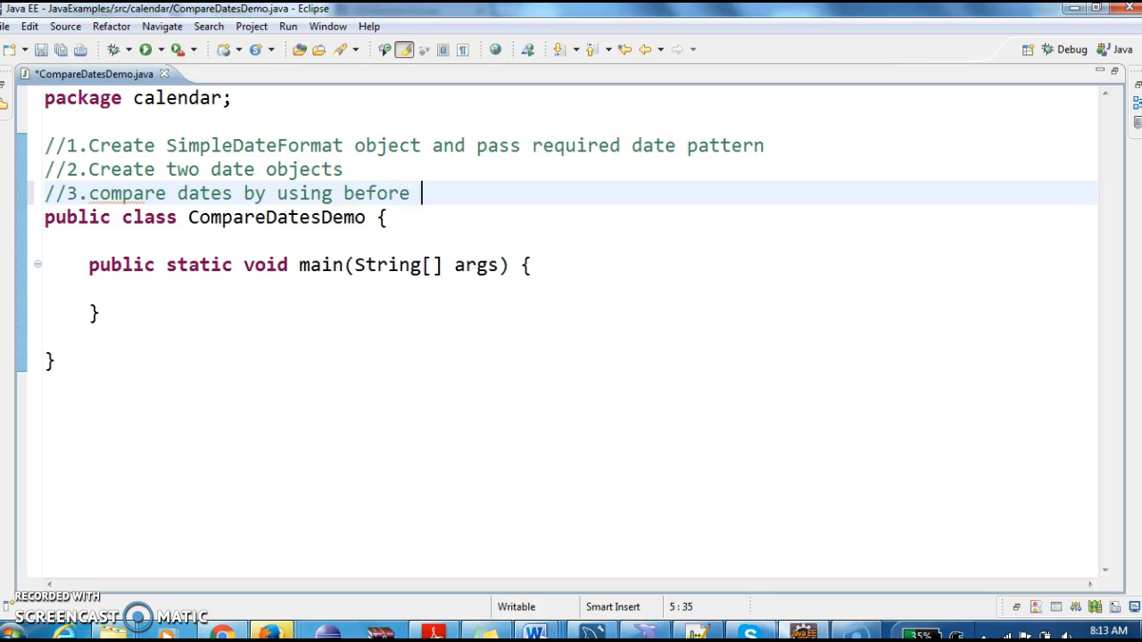
text(,af)
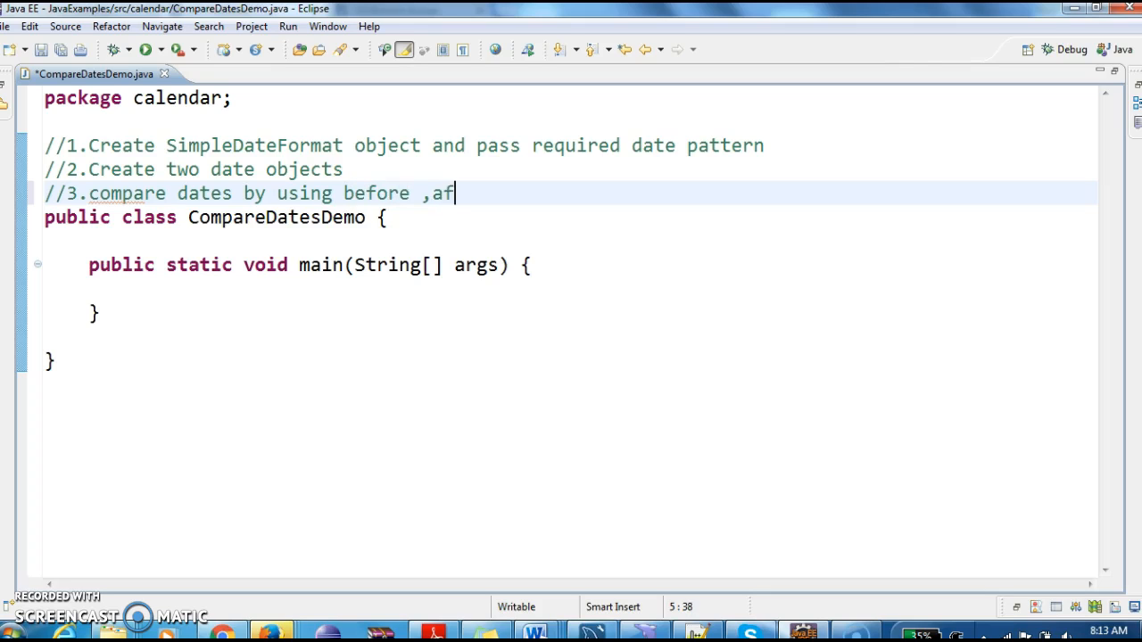
text(ter and equals)
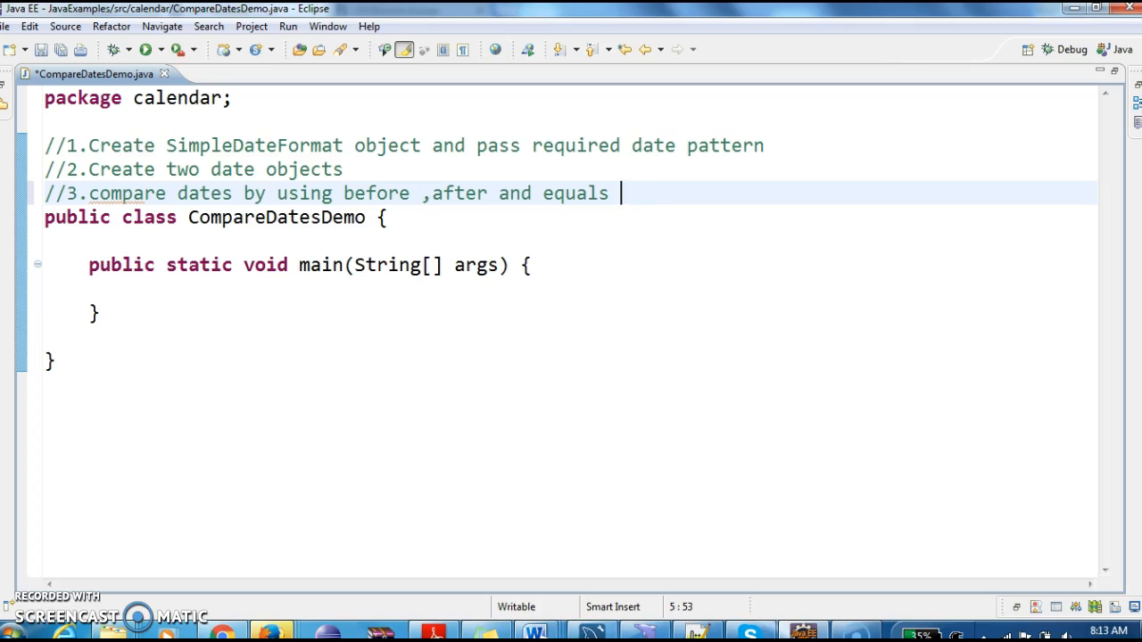
text(methods.)
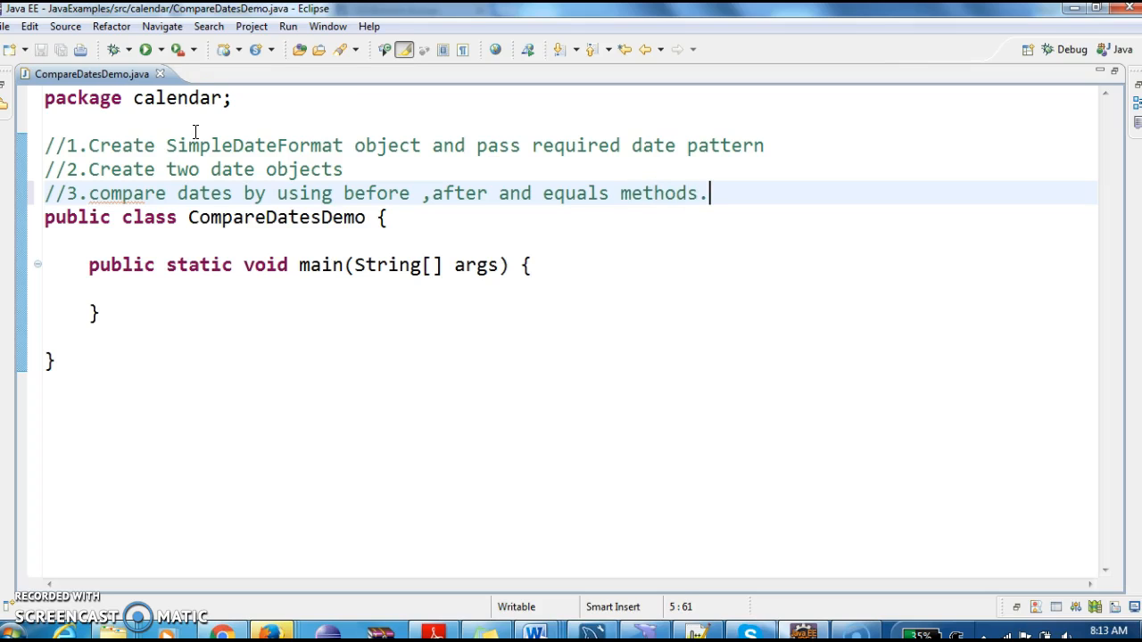
mouse_move(400, 168)
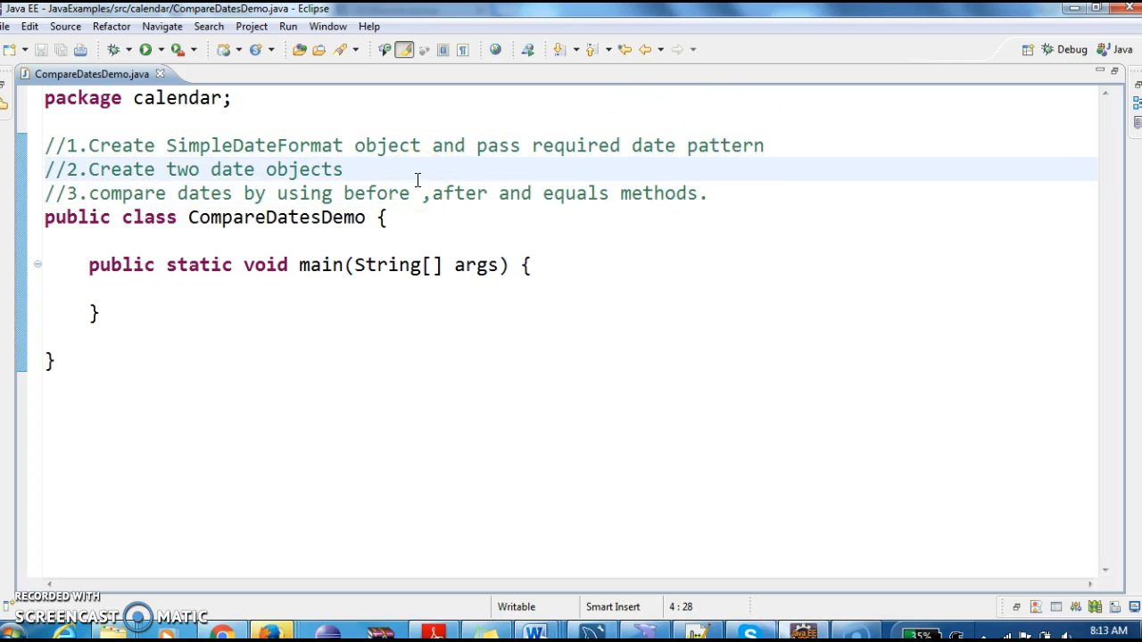
mouse_move(736, 188)
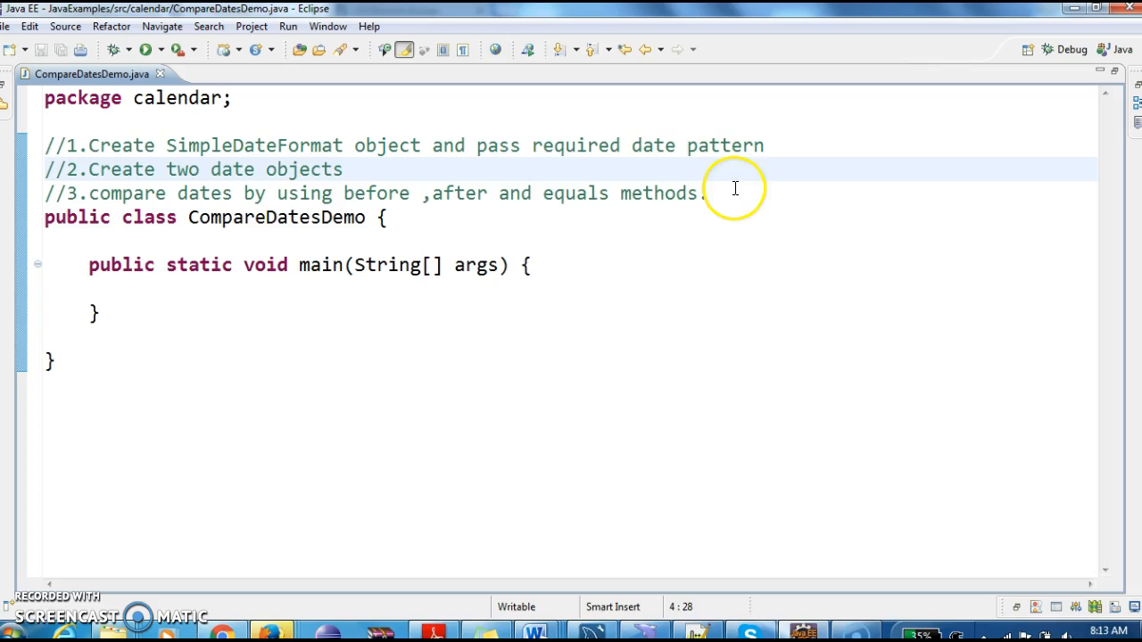
- Declare SimpleDateFormat sdf = new SimpleDateFormat() inside main using content assist
click(736, 193)
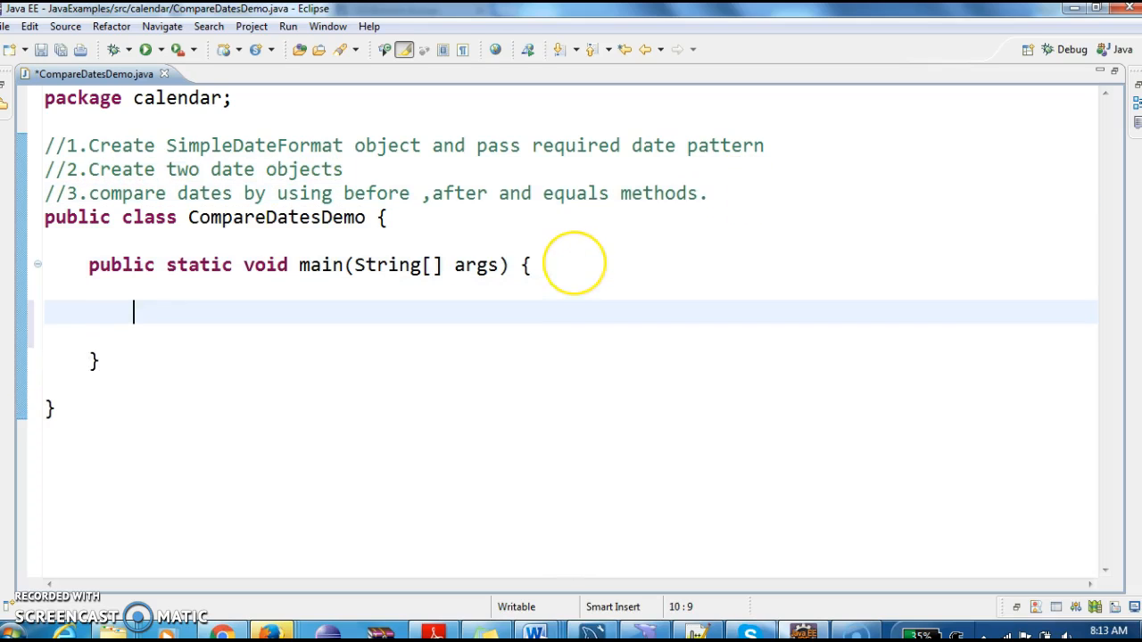
text(simpledate)
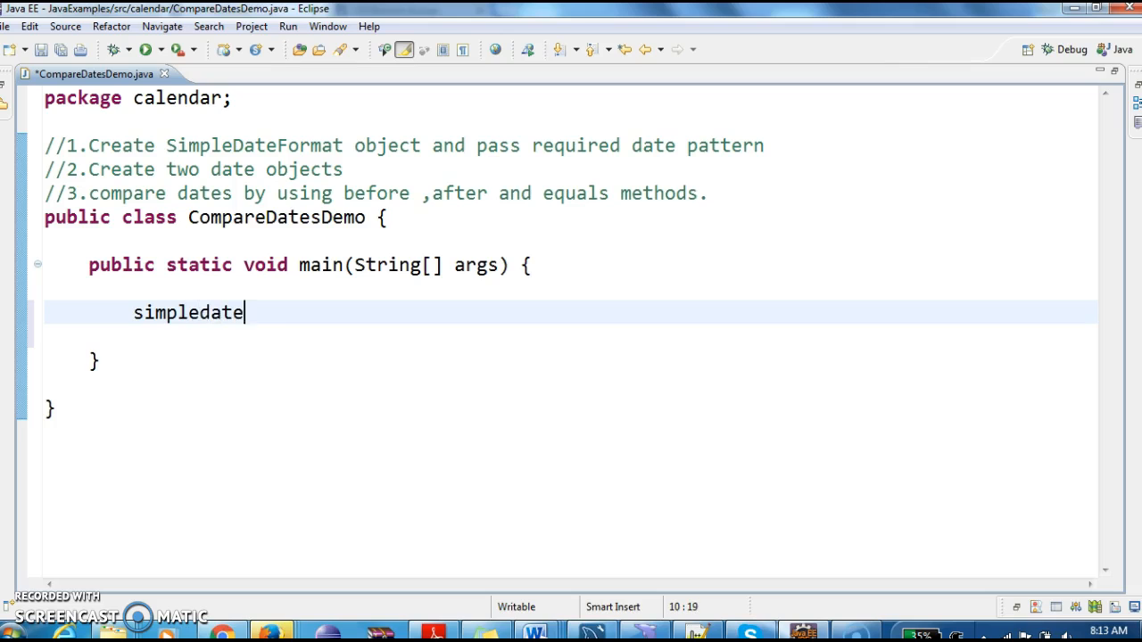
text(SimpleDateFormat sdf)
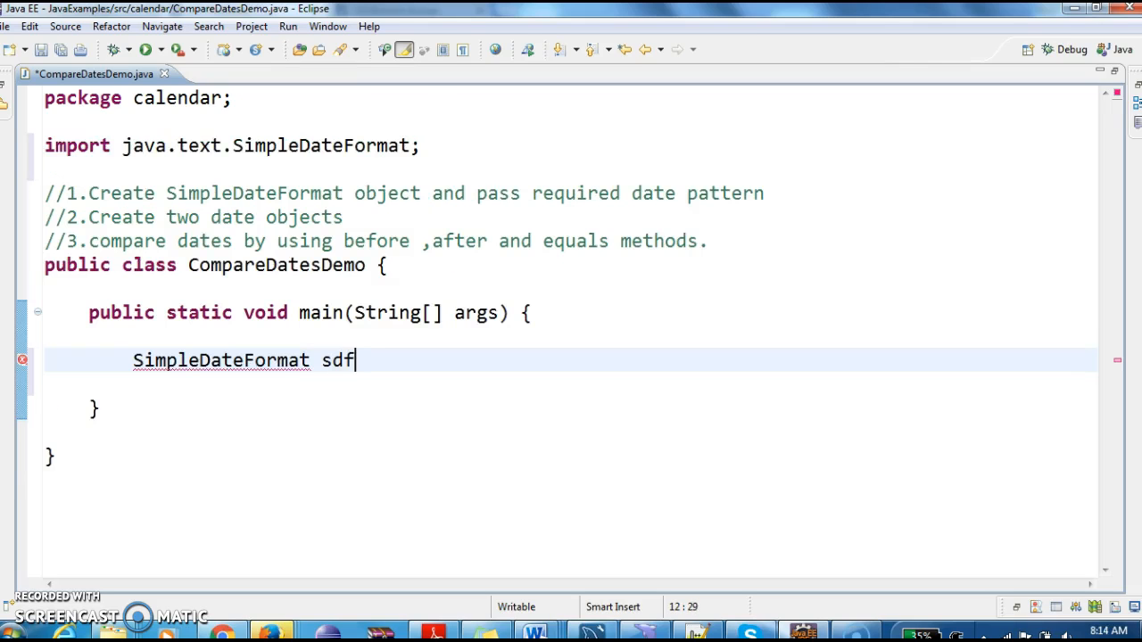
text(=new simpl)
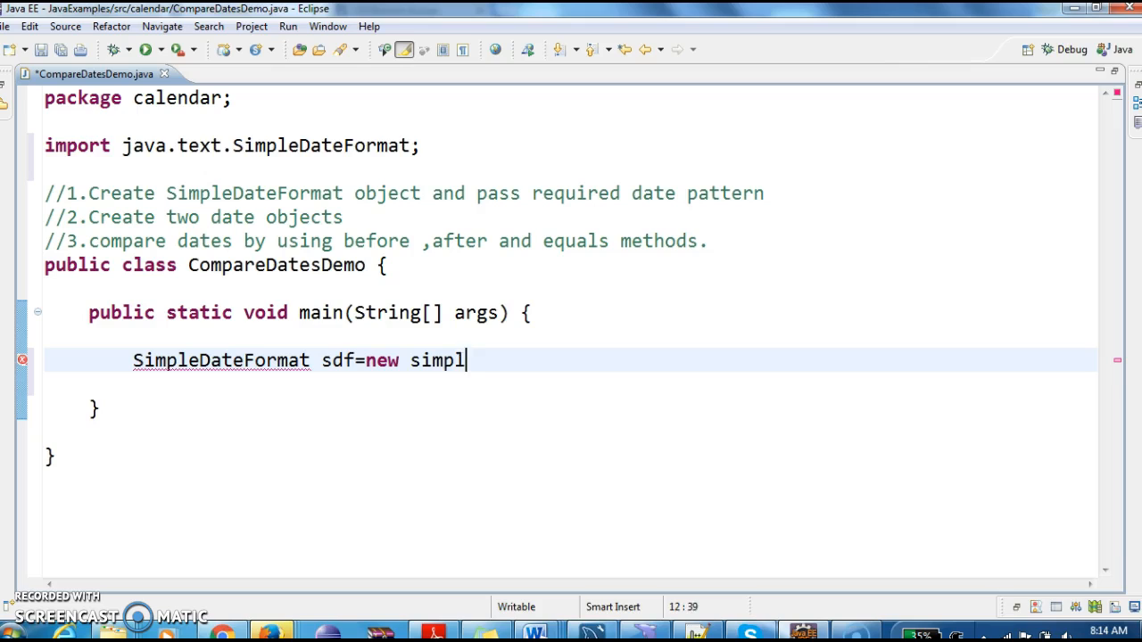
text(edatef)
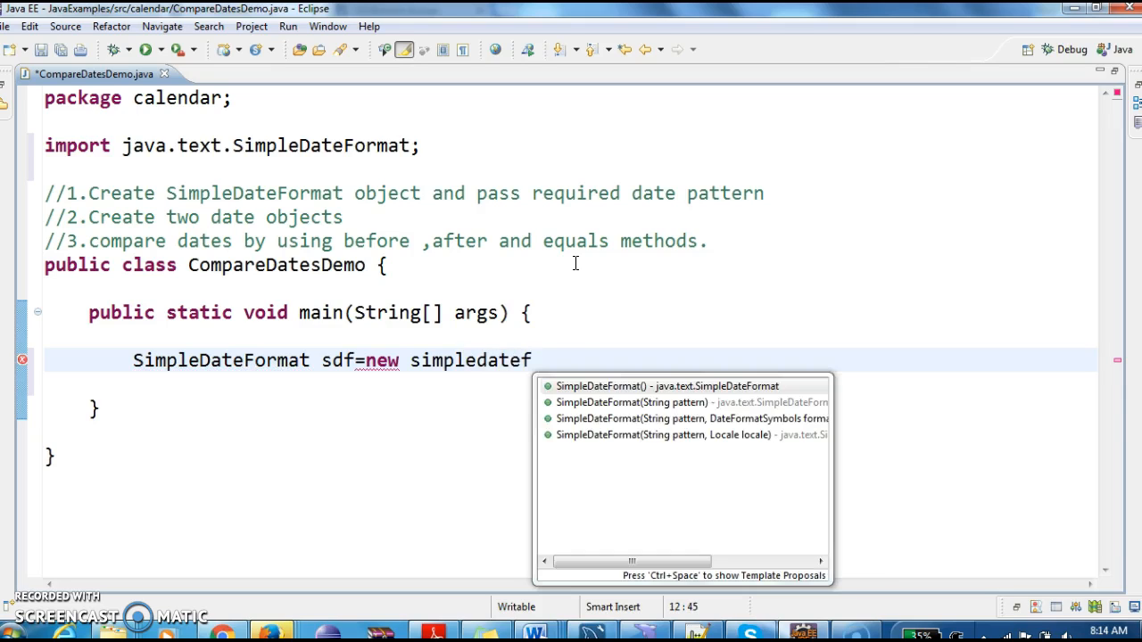
click(617, 385)
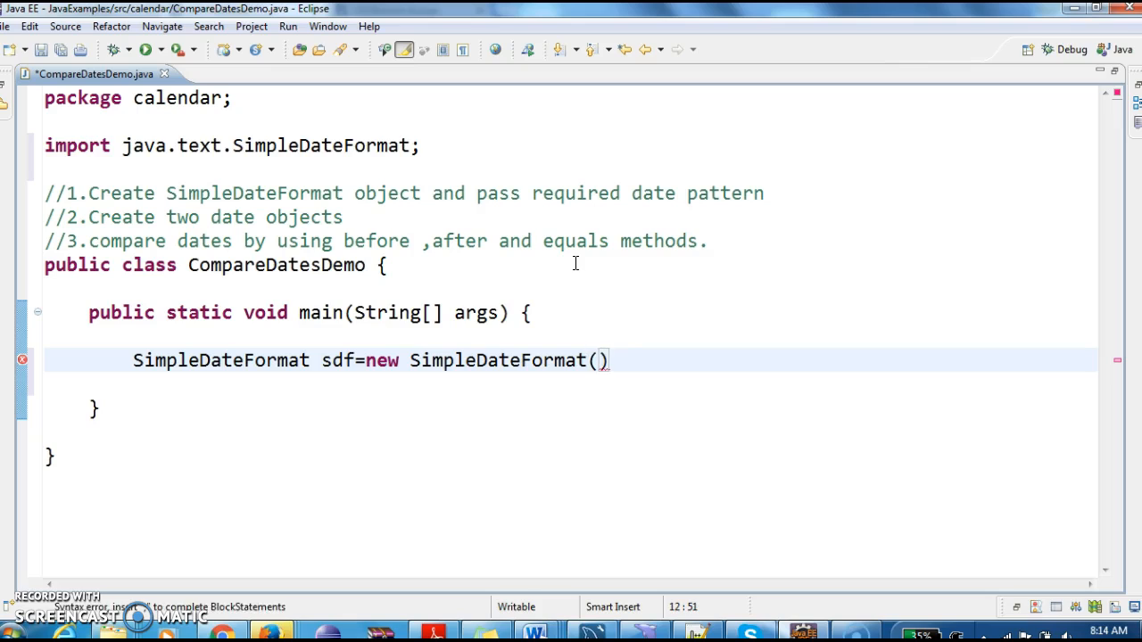
- Give the constructor the pattern "dd/MM/yyyy", correcting the uppercase year letters
text("dd/MM")
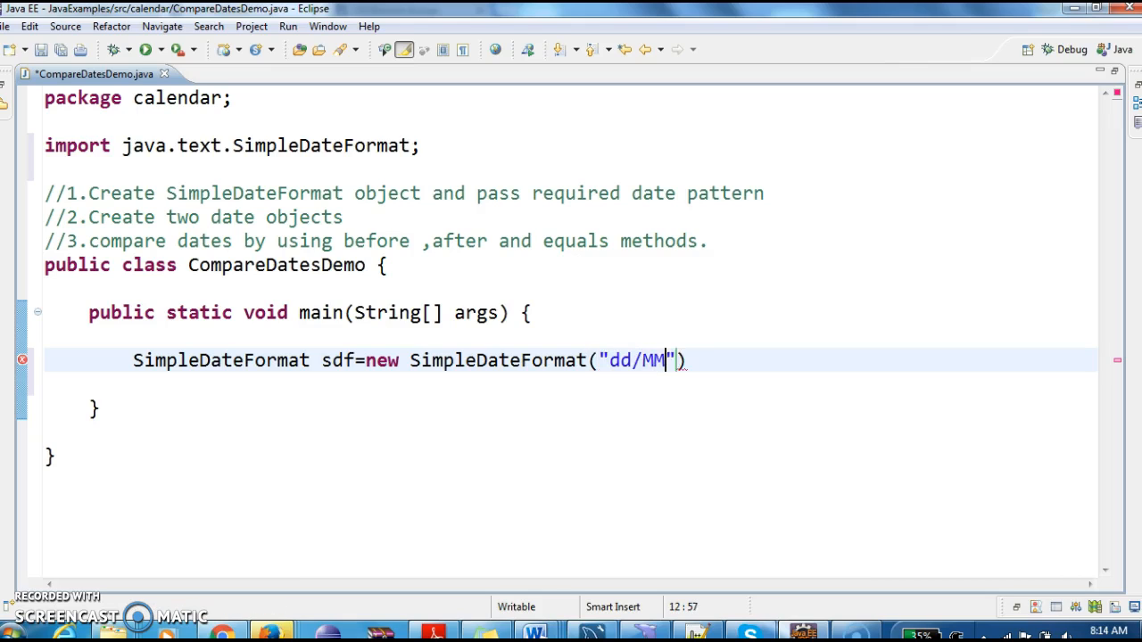
text(M/YY)
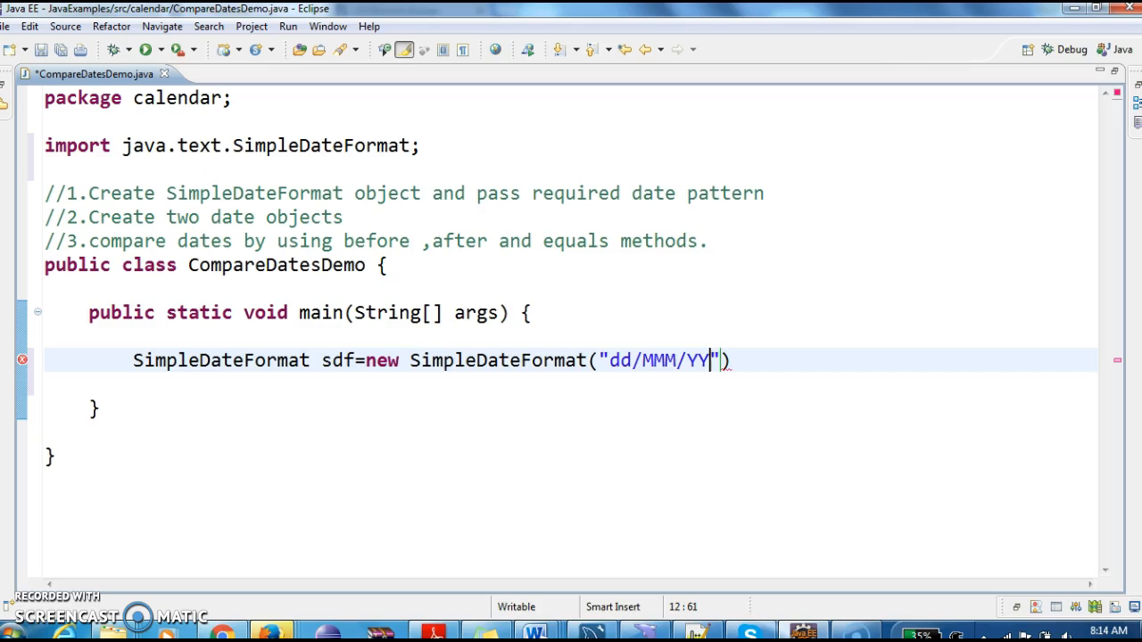
text(YY)
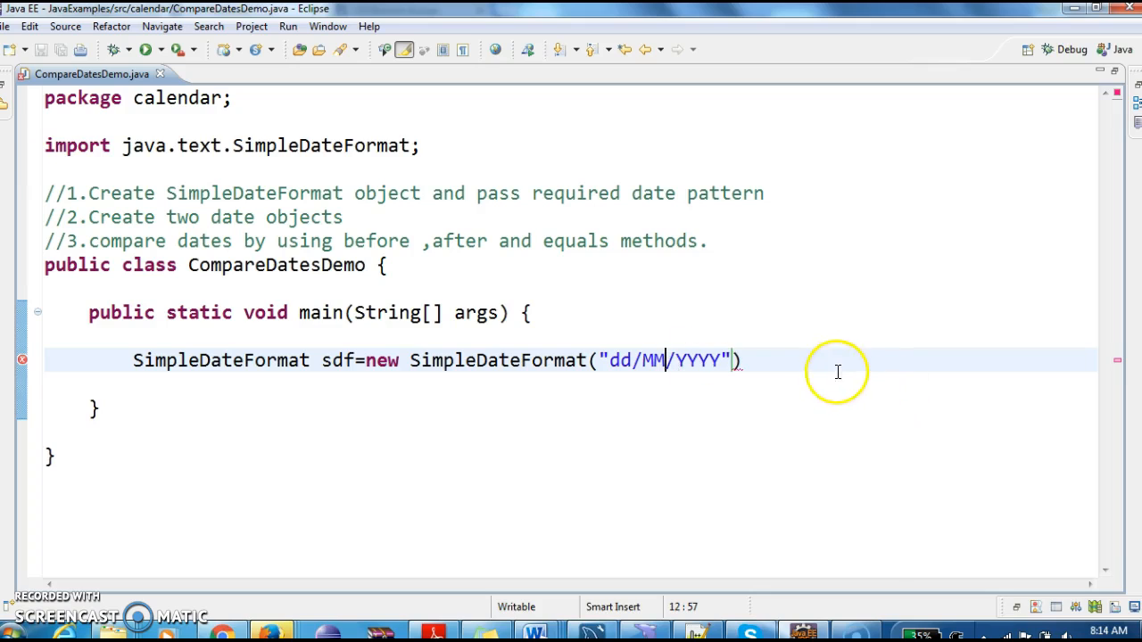
text(;)
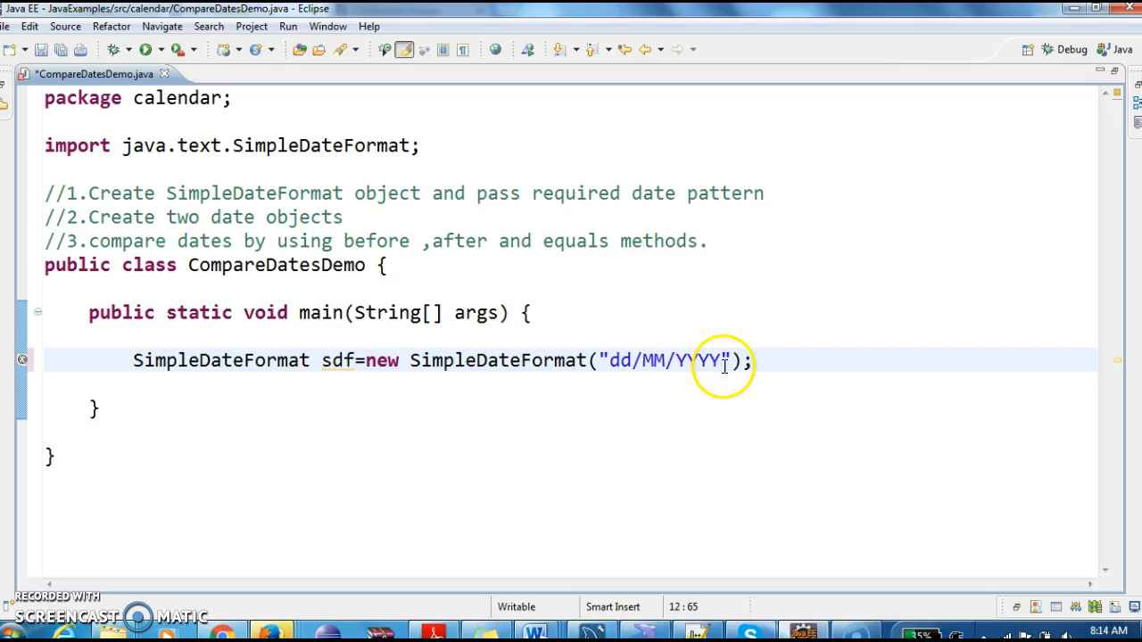
key(BackSpace)
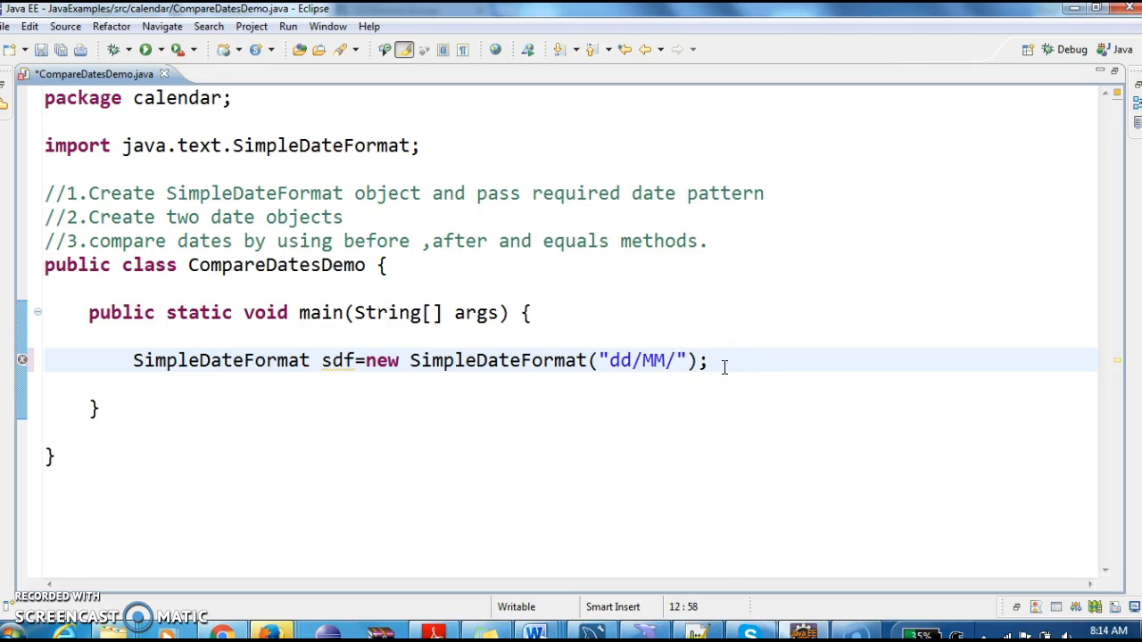
text(yyyy)
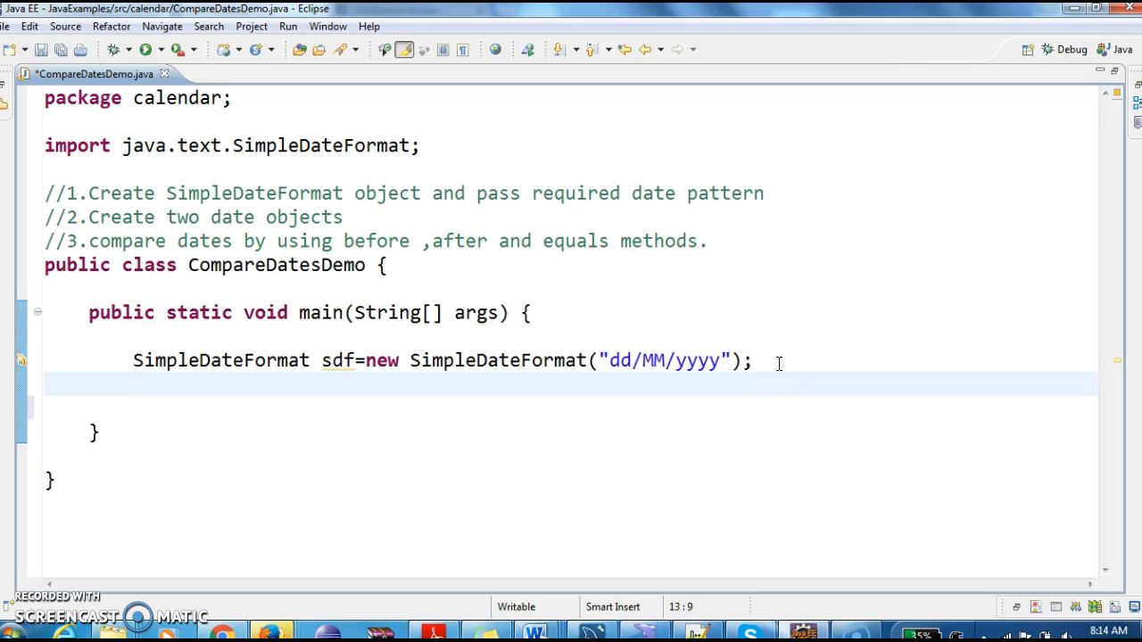
- Parse "12/08/2015" with sdf into Date date1
text(Date da)
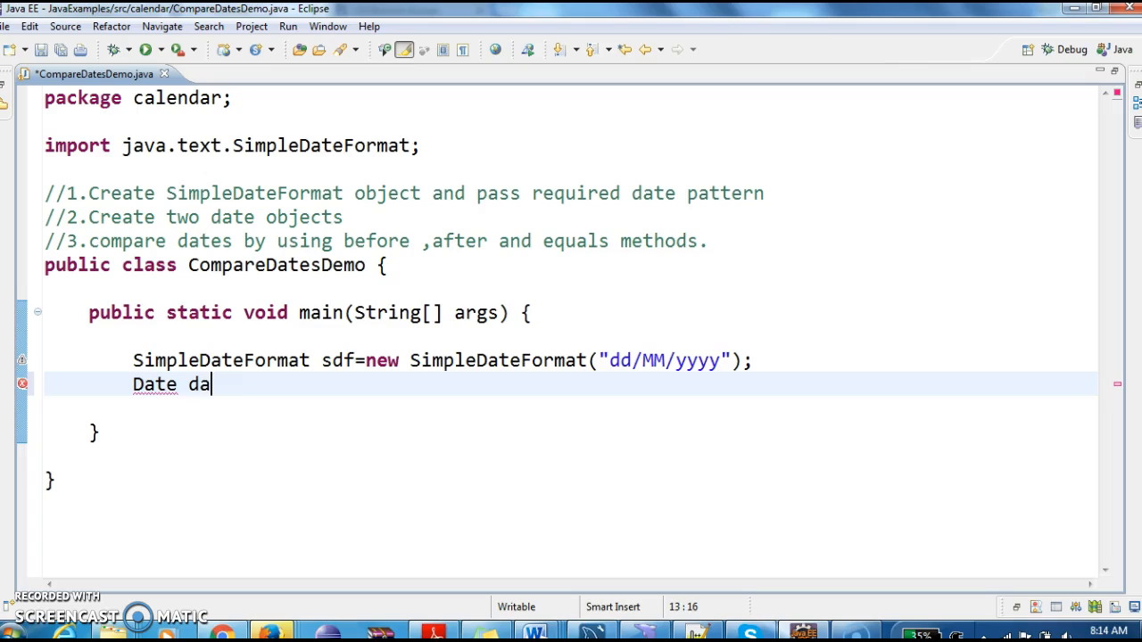
text(te1=)
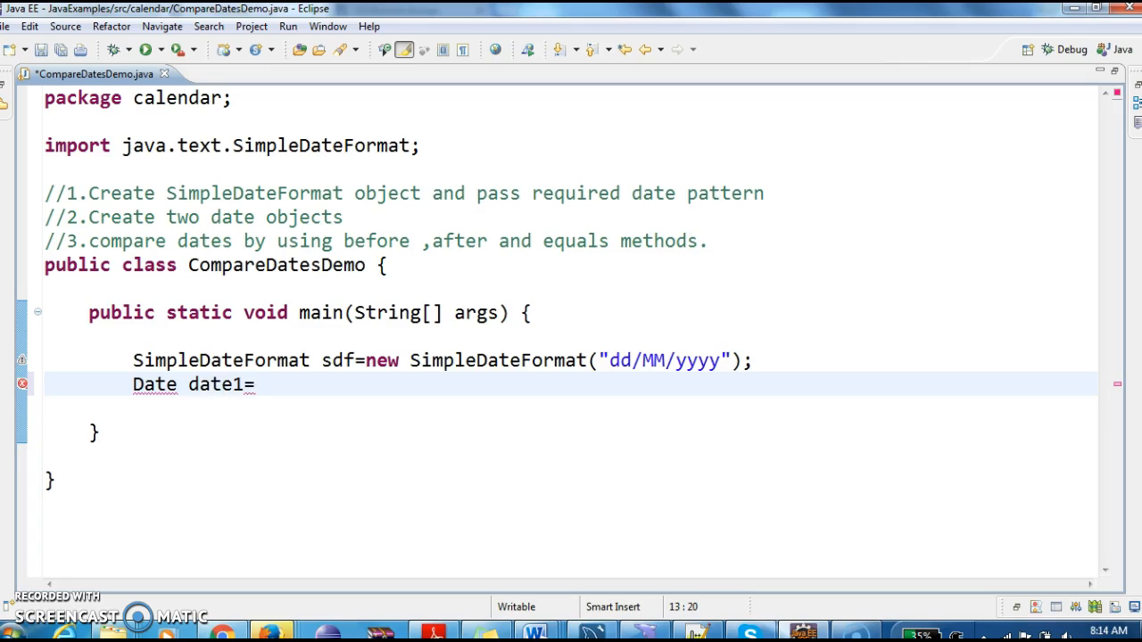
text(date)
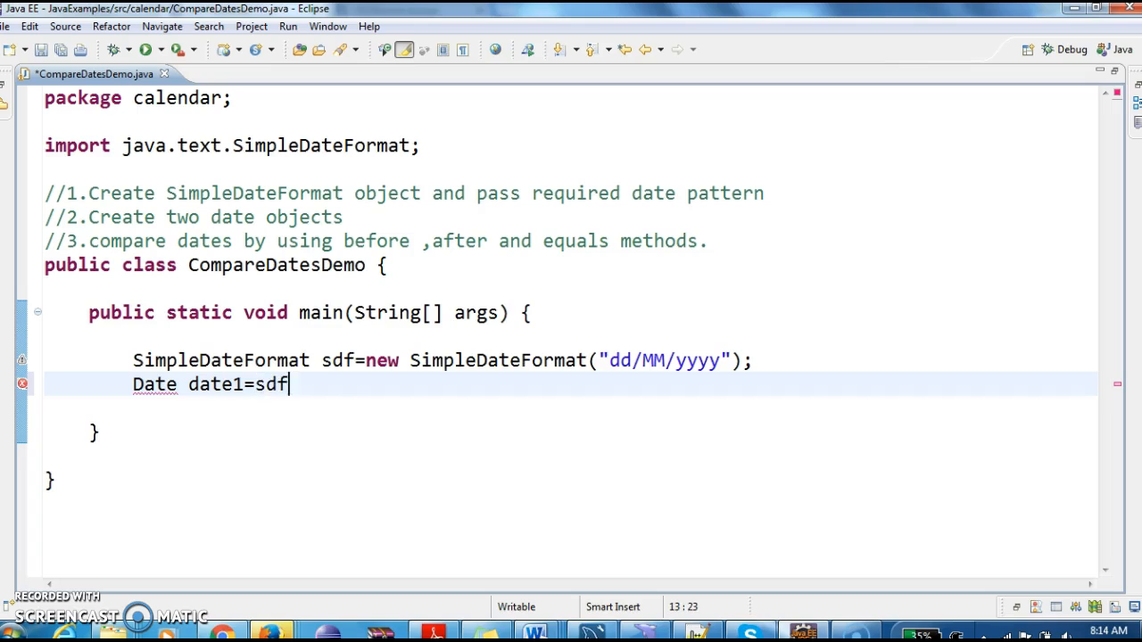
text(.parse(source);)
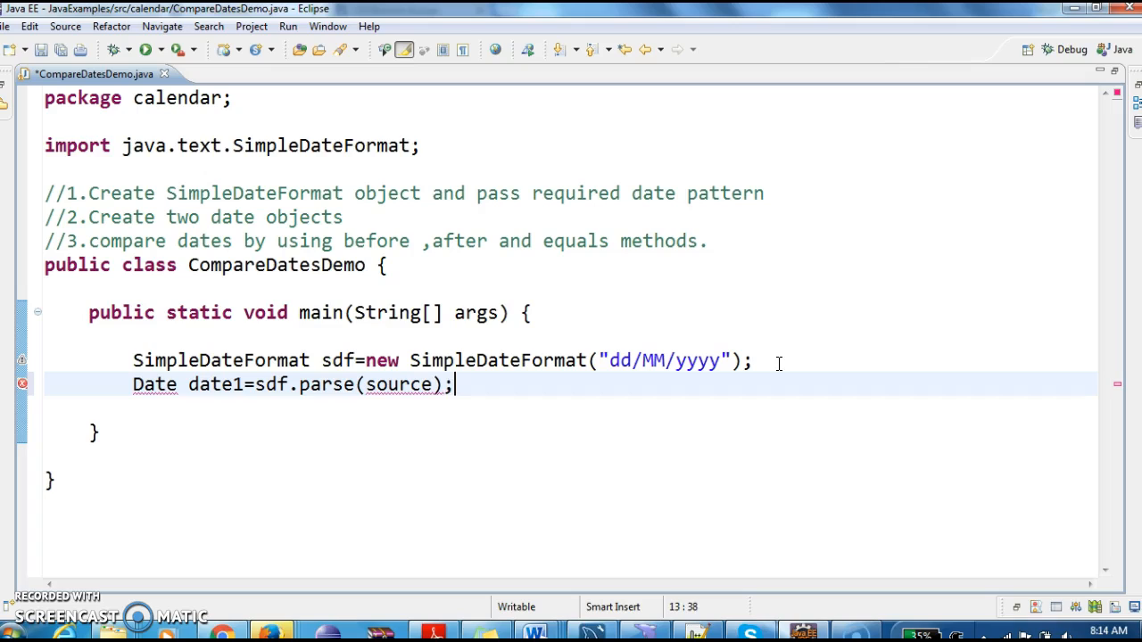
key(BackSpace)
text(")
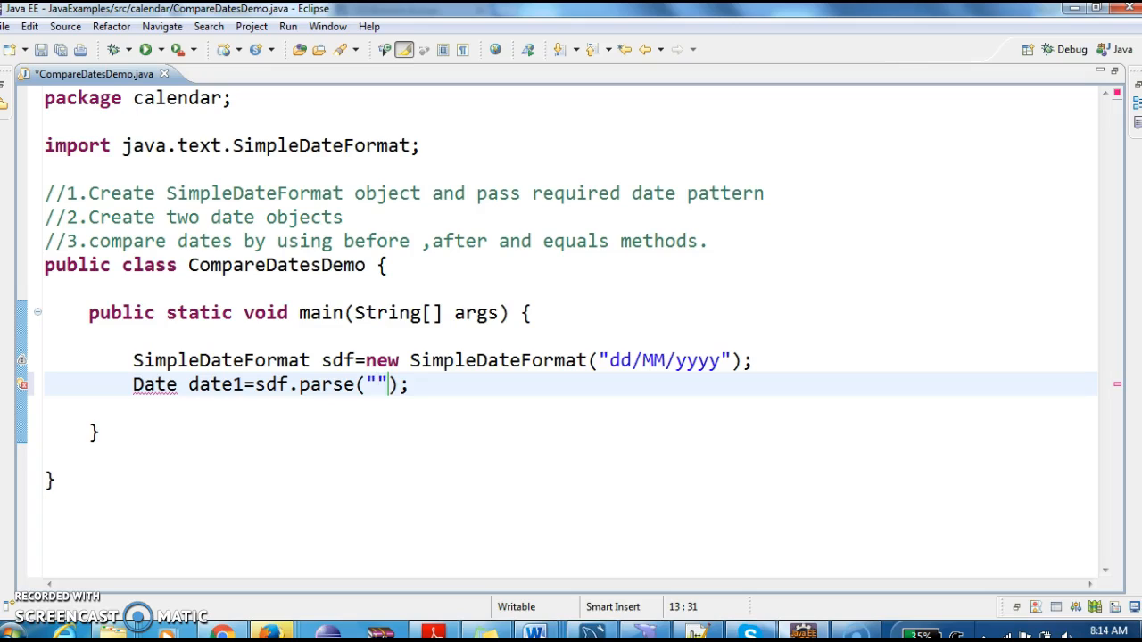
text(12/)
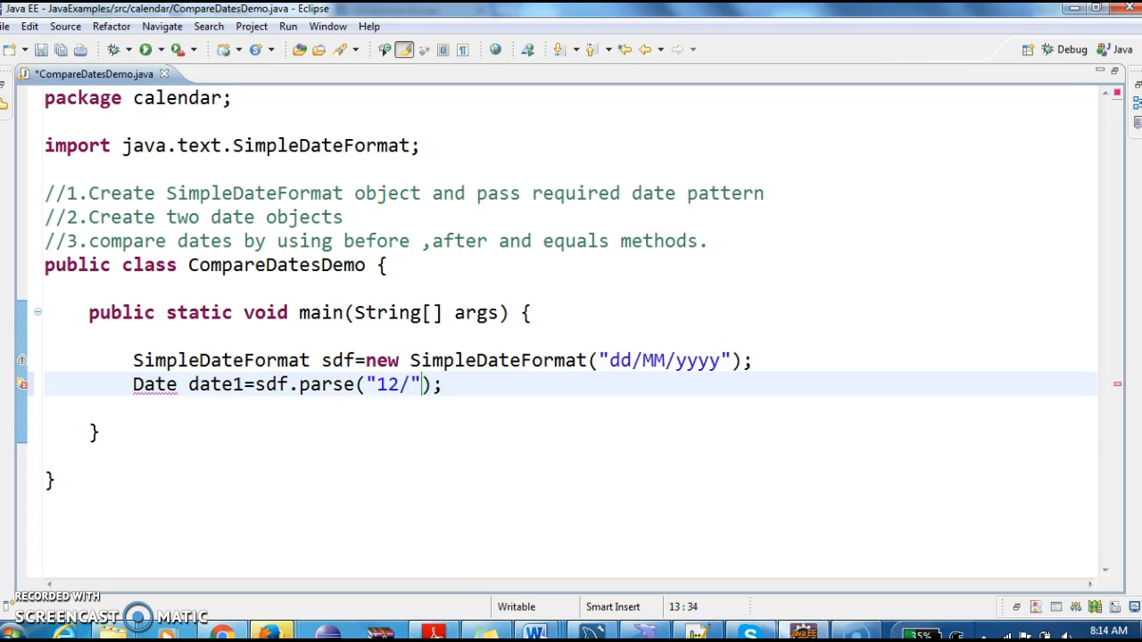
text(08/)
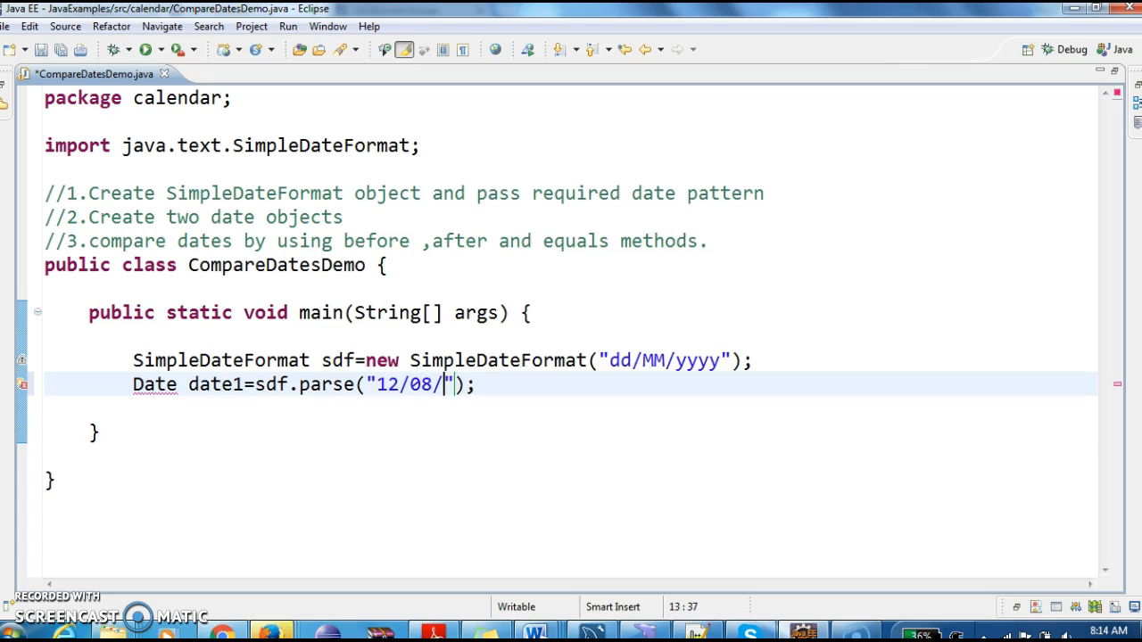
text(201)
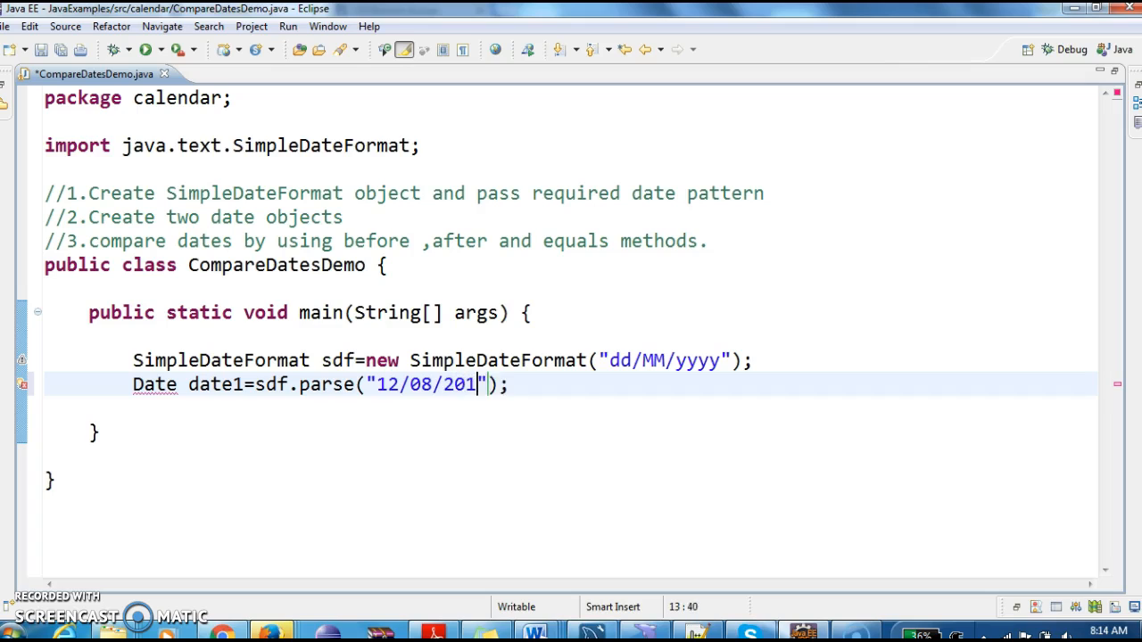
text(5)
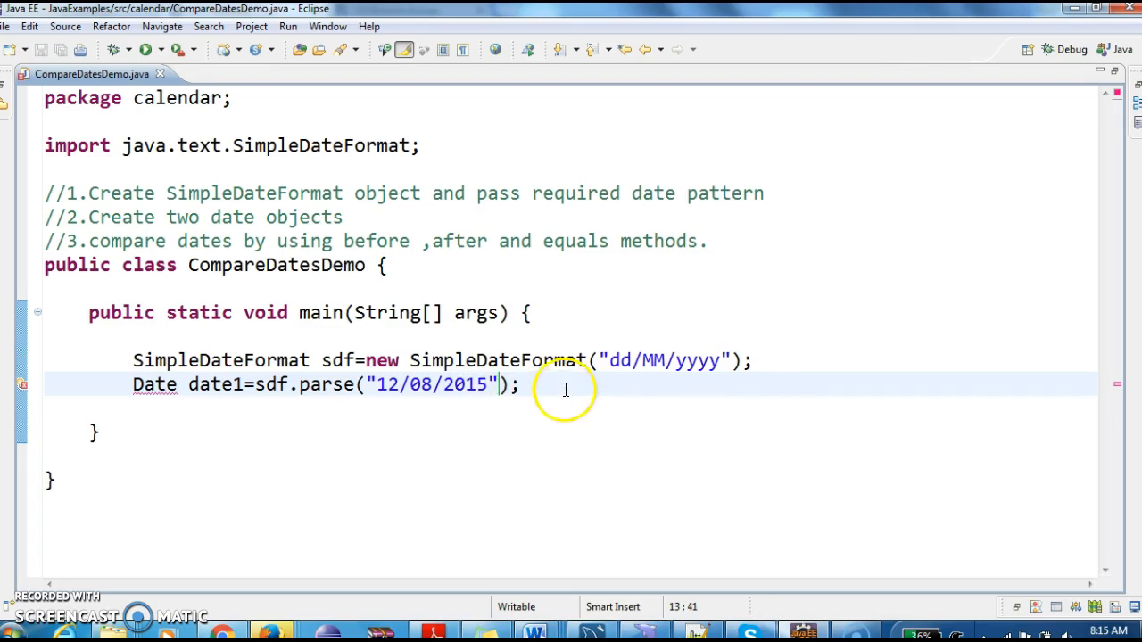
- Duplicate the line with date 20/08/2015 and organize imports for Date
triple_click(318, 386)
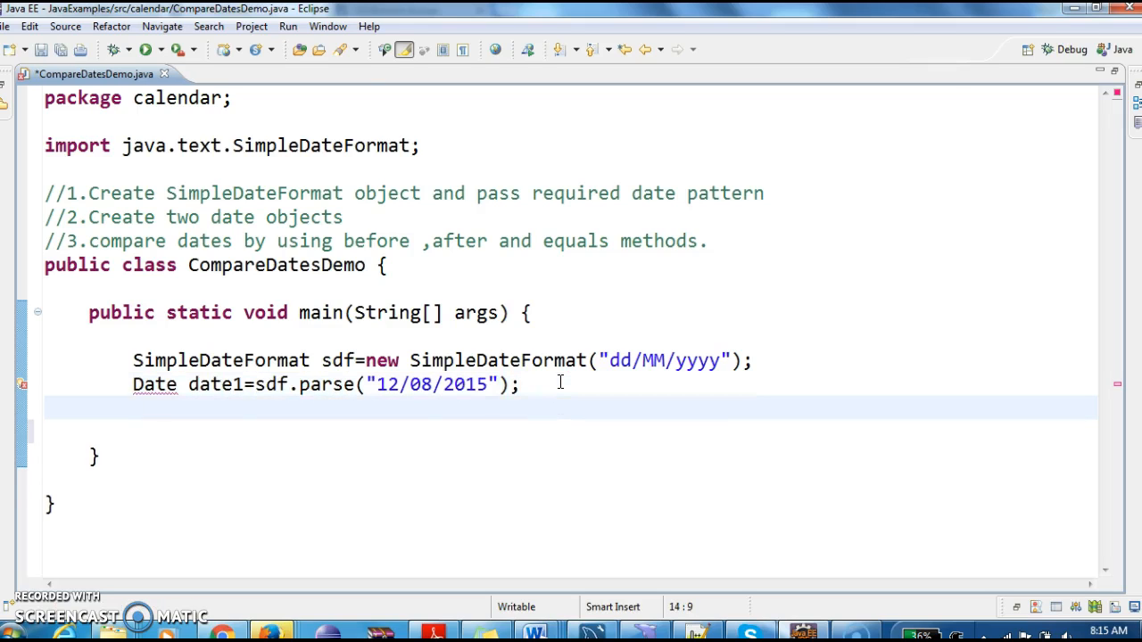
text(Date date1=sdf.parse("12/08/2015");)
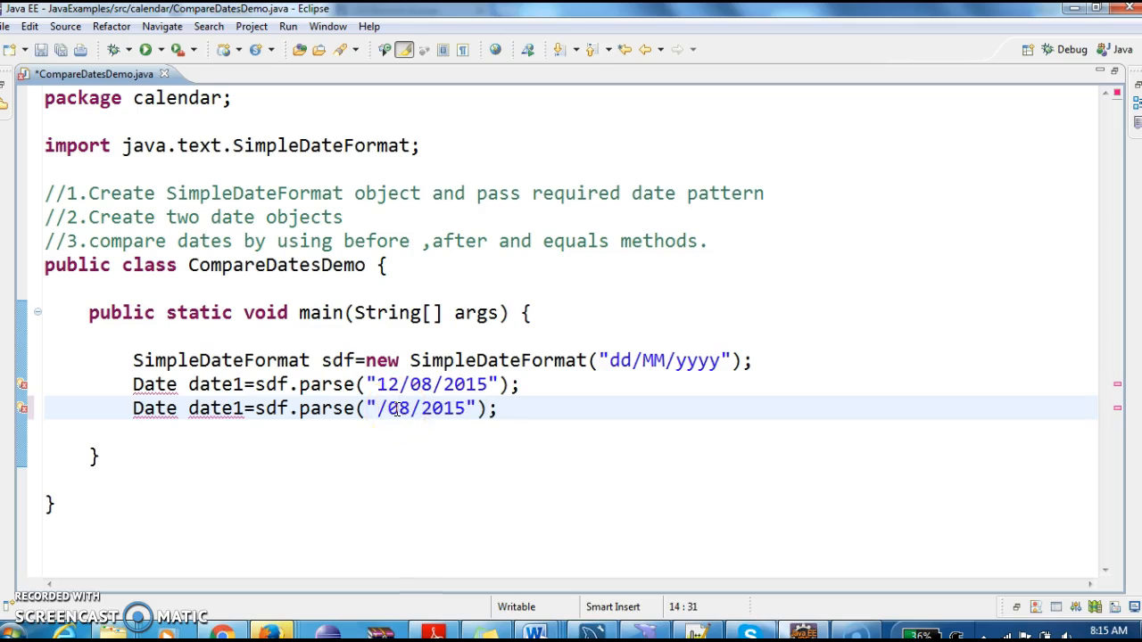
text(20)
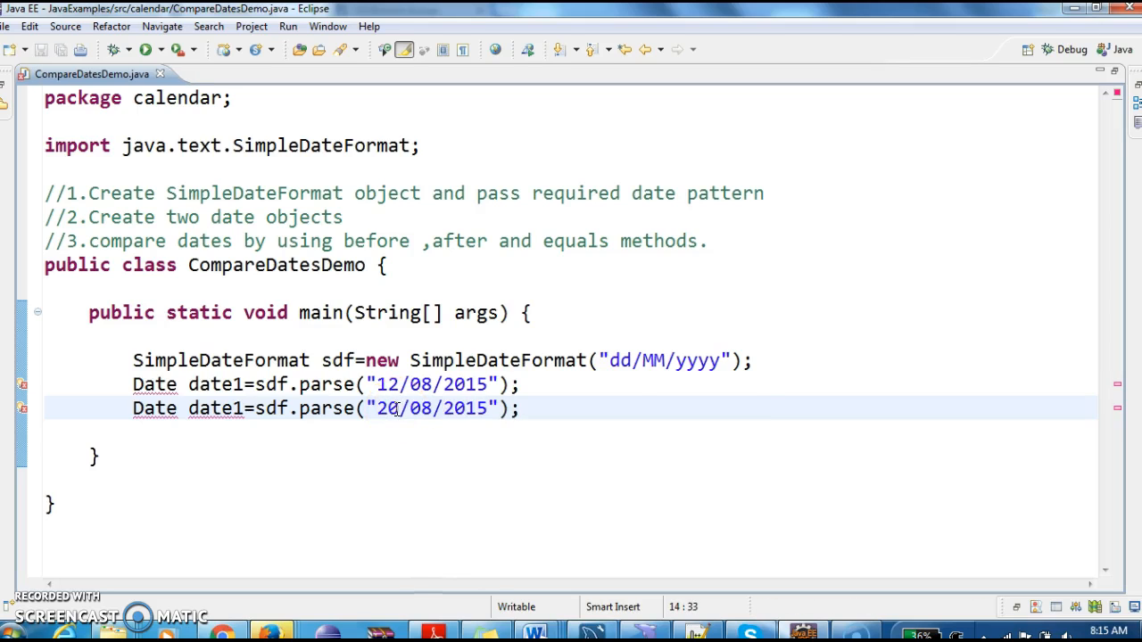
key(Ctrl+Shift+O)
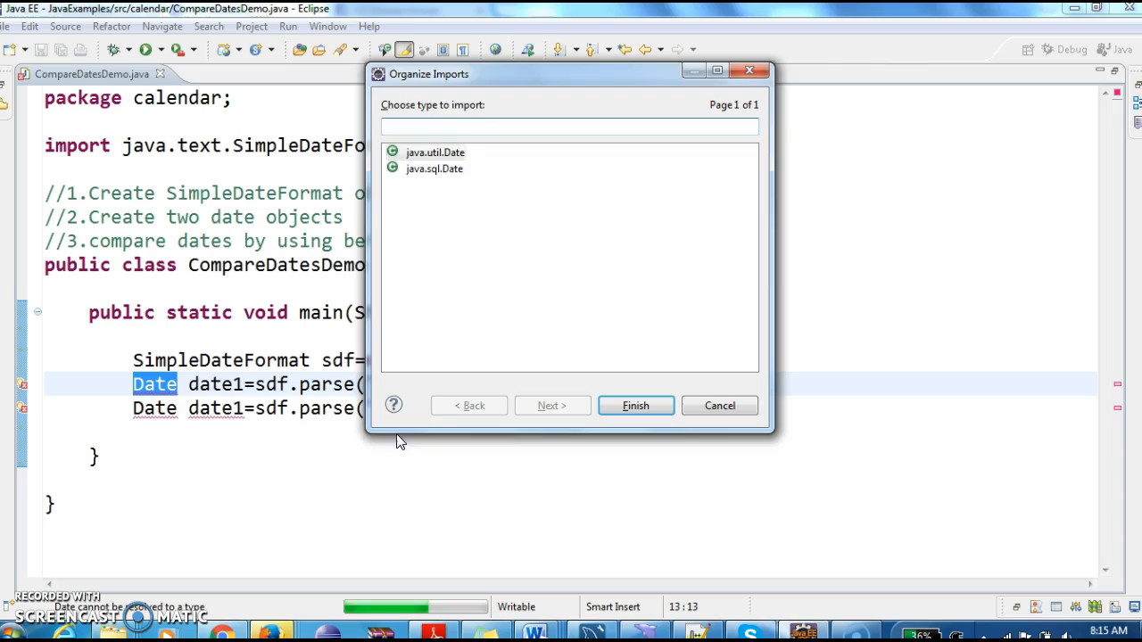
- Import java.util.Date and inspect the error on the first parse line
click(635, 405)
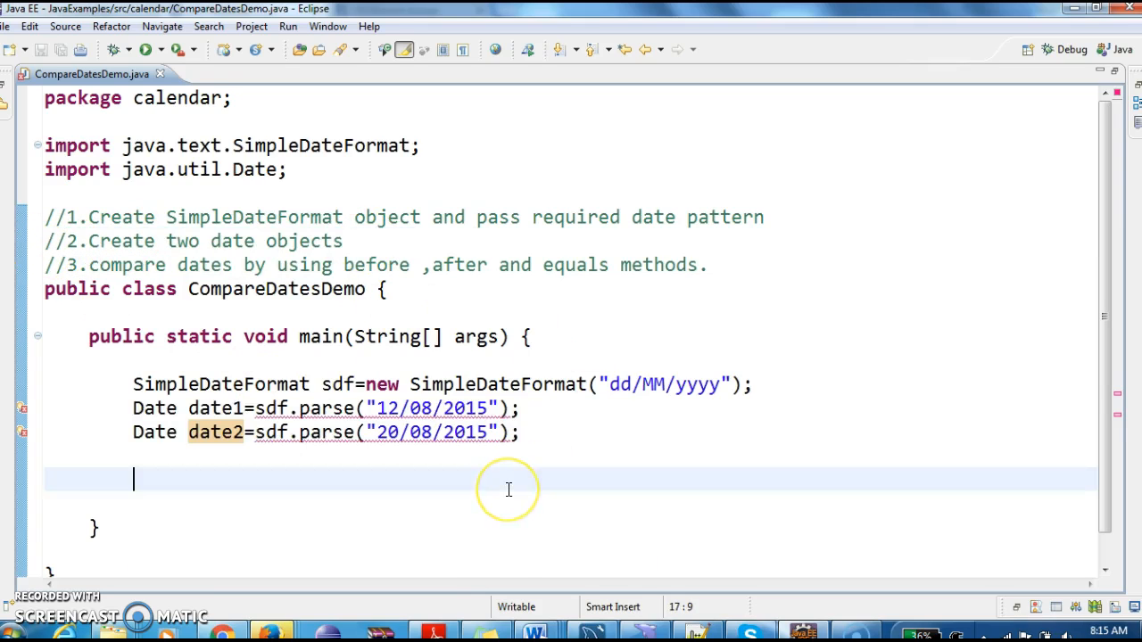
mouse_move(59, 394)
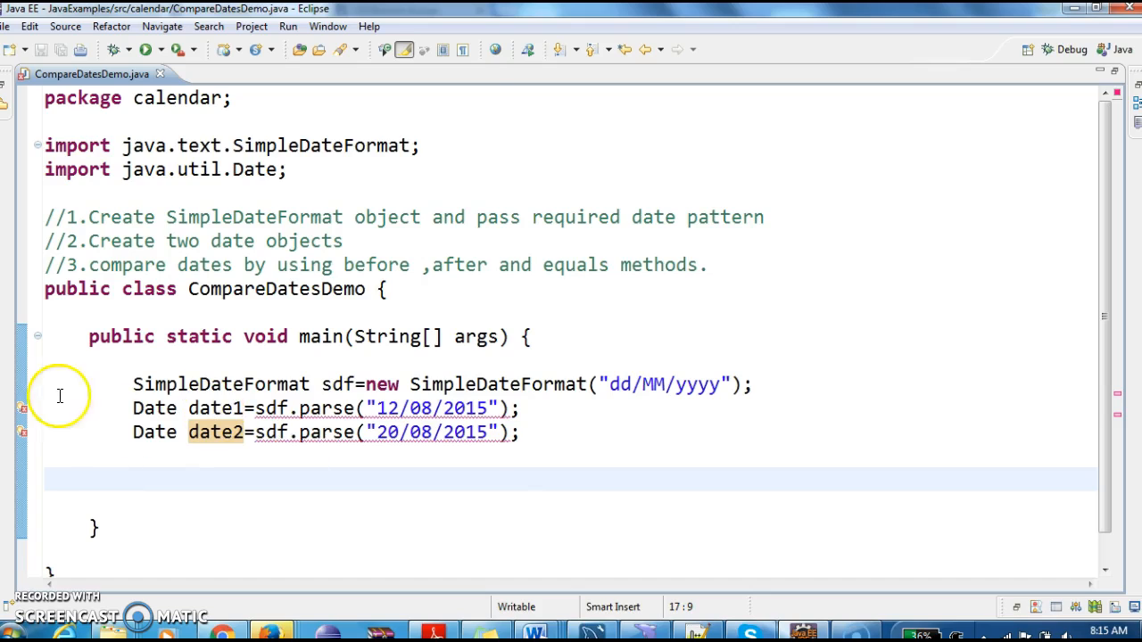
mouse_move(14, 409)
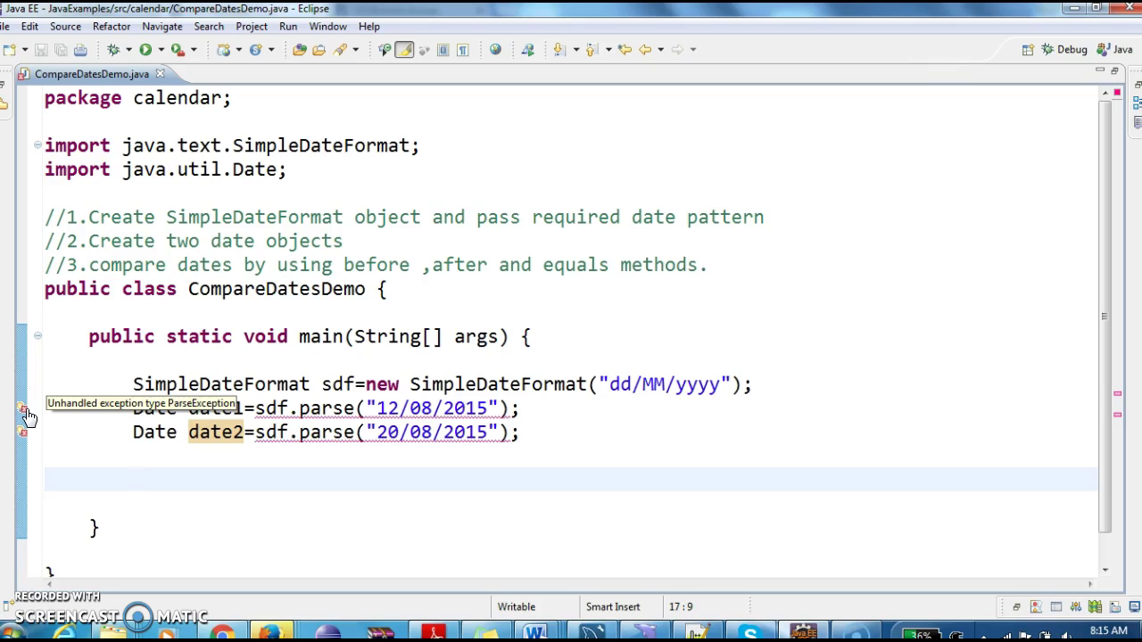
click(133, 479)
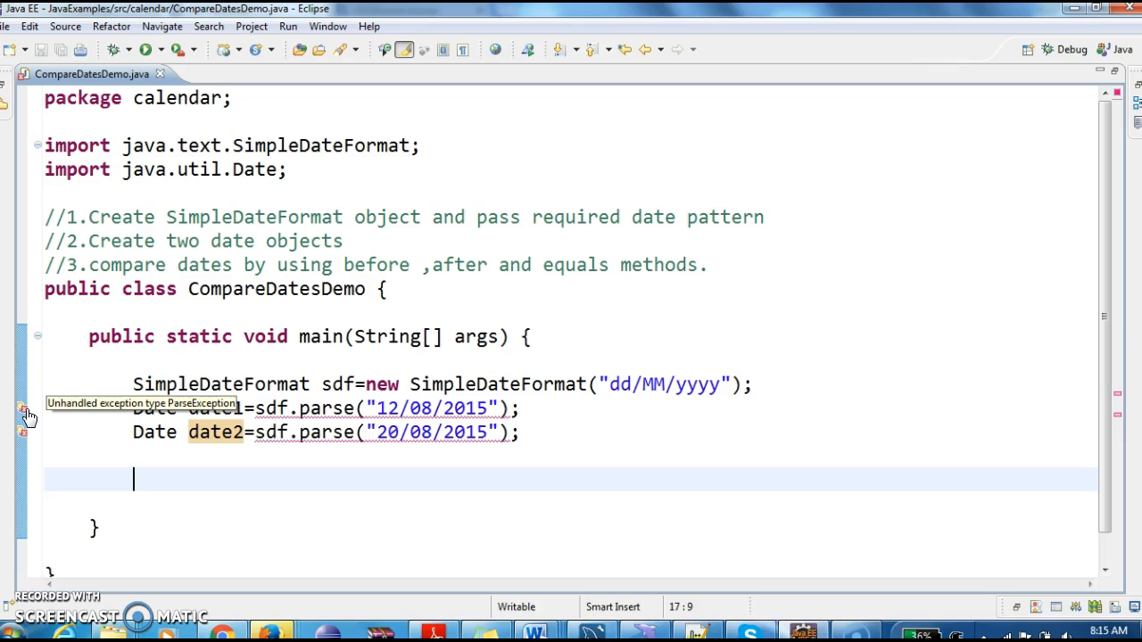
- Use Quick Fix to add a throws ParseException declaration to main
right_click(26, 414)
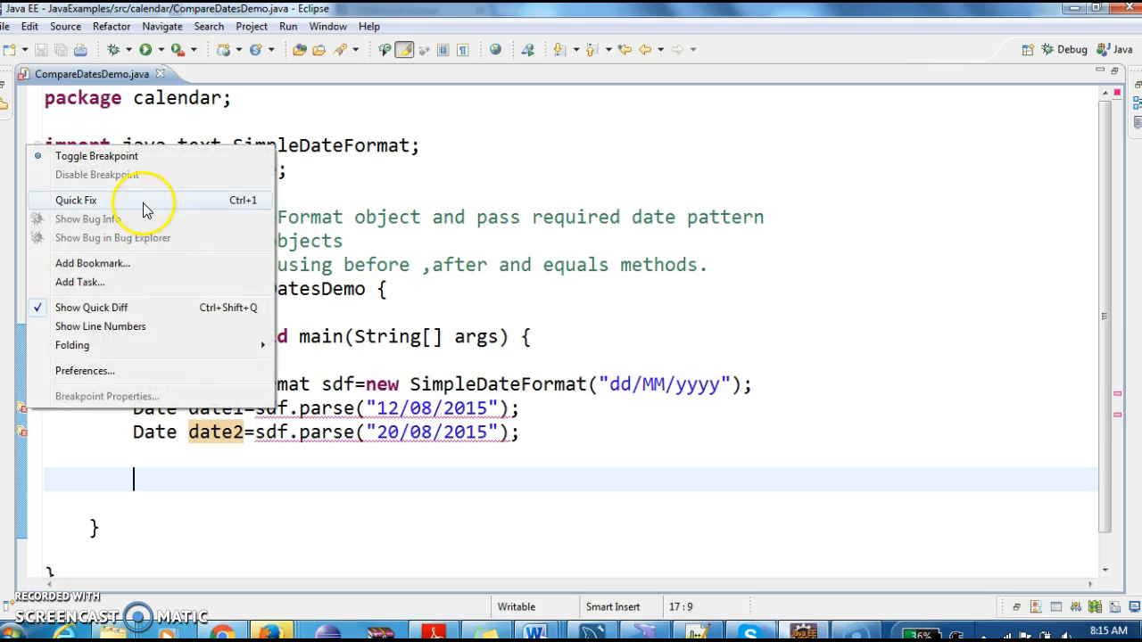
click(75, 200)
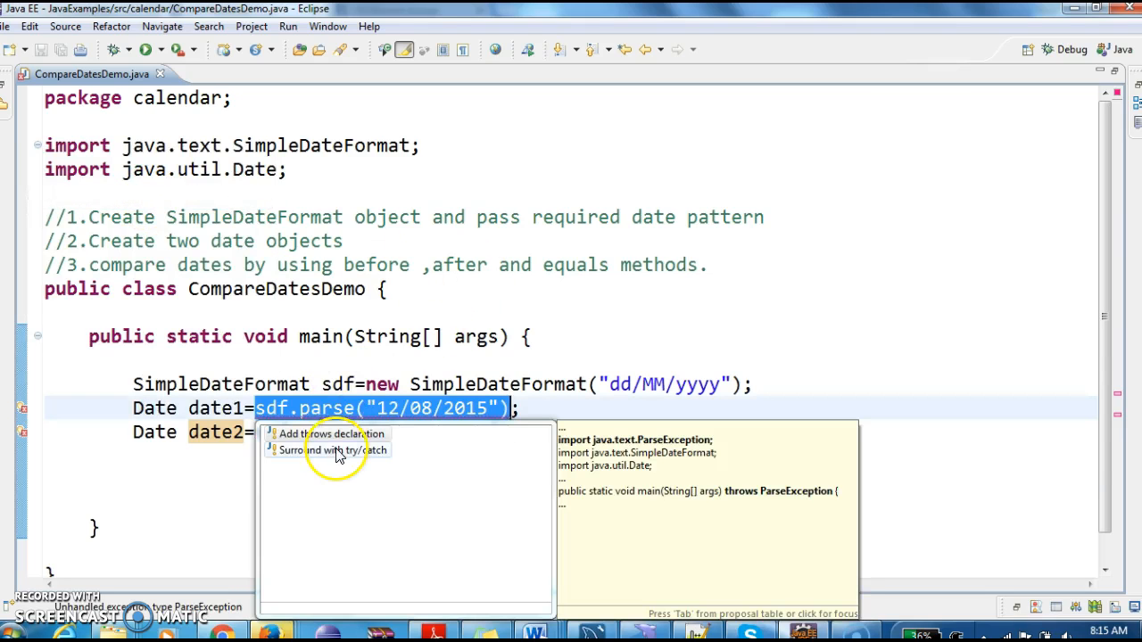
click(334, 434)
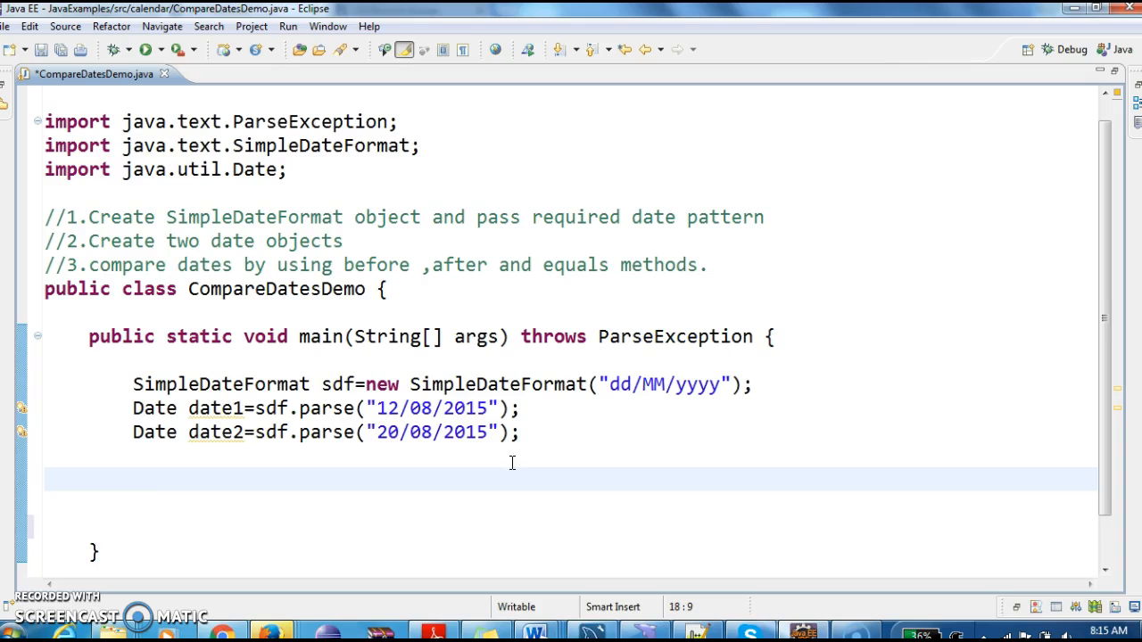
- Add if(date1.after(date2)) with an empty System.out.println inside
text(if(date))
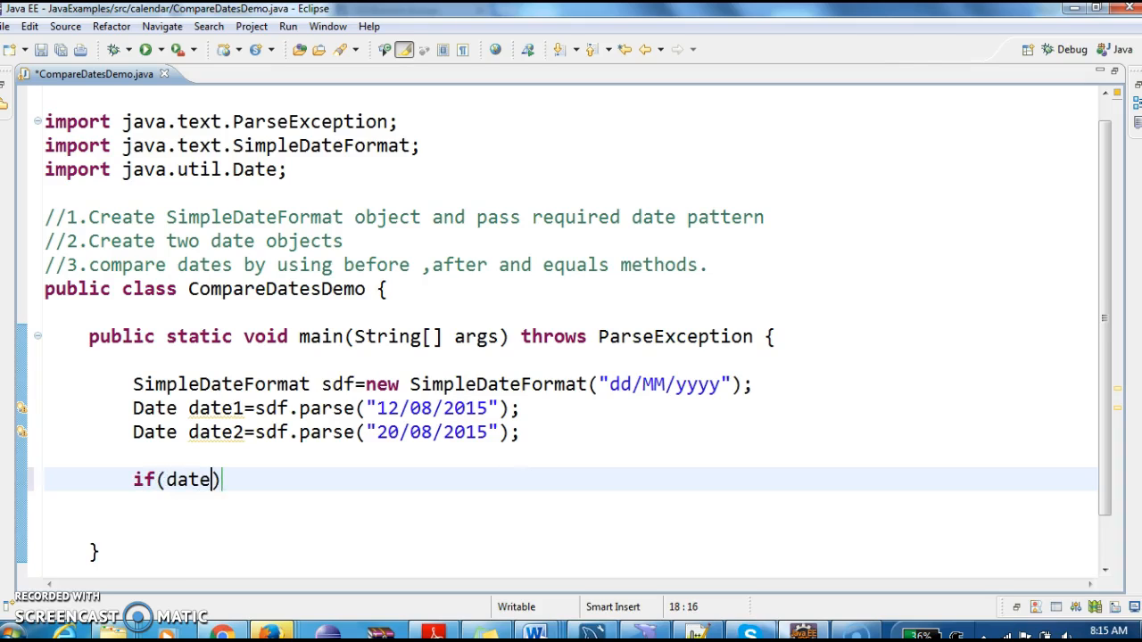
text(1.after(date2)
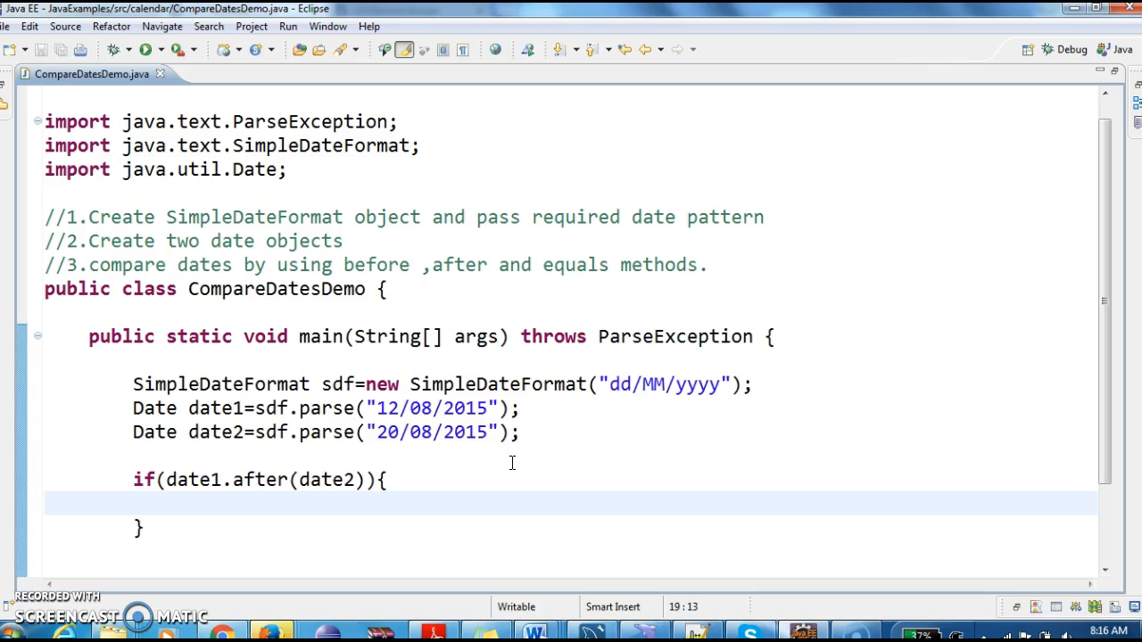
text(sys)
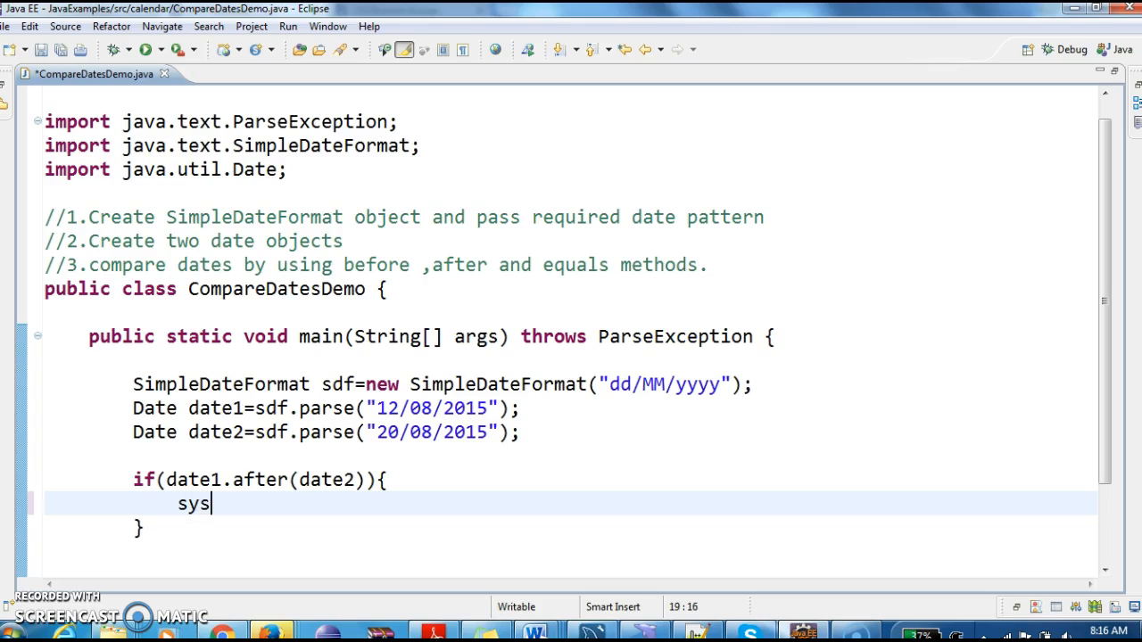
text(System.out.println("");)
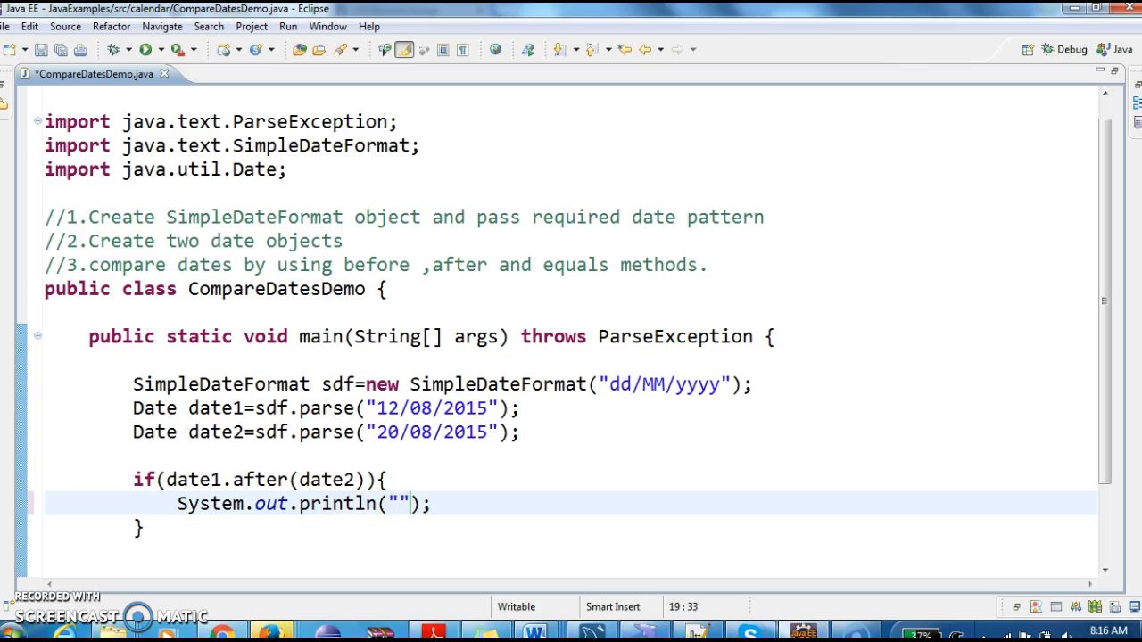
- Fill the message "Date1 is greater than date2 or Date1 is later than Date2"
text(Dater)
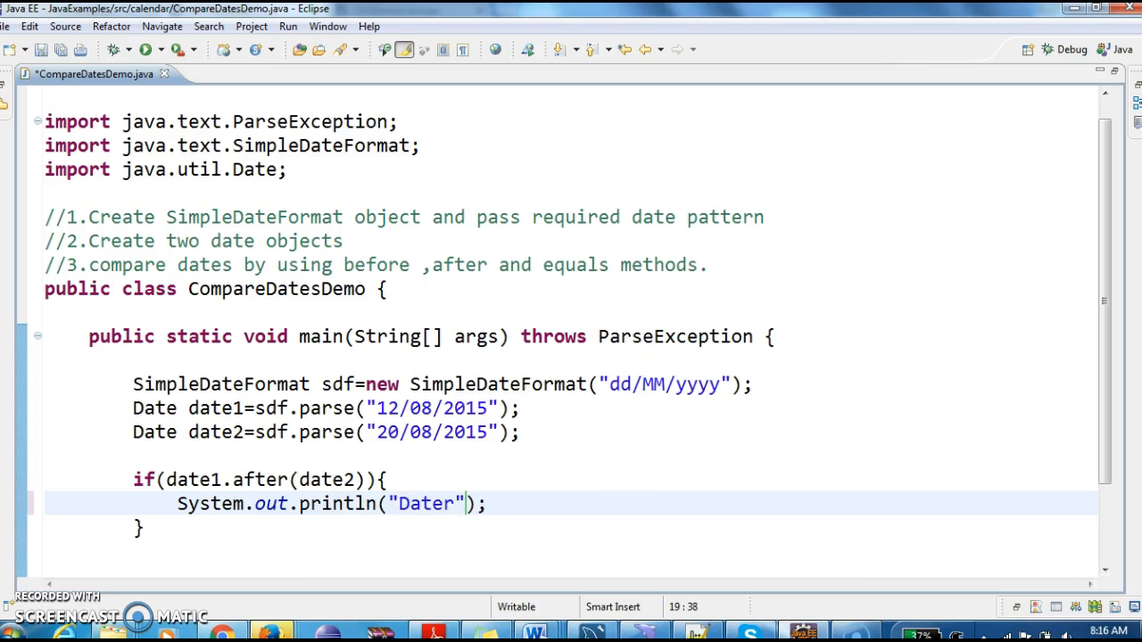
key(Backspace)
text(1 is la)
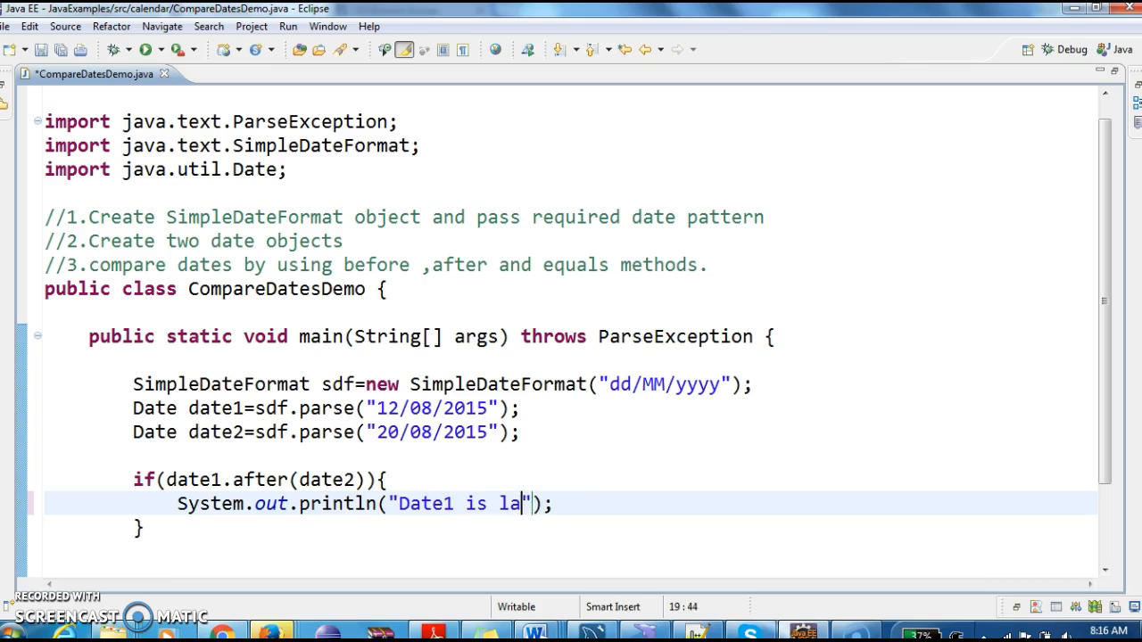
key(BackSpace)
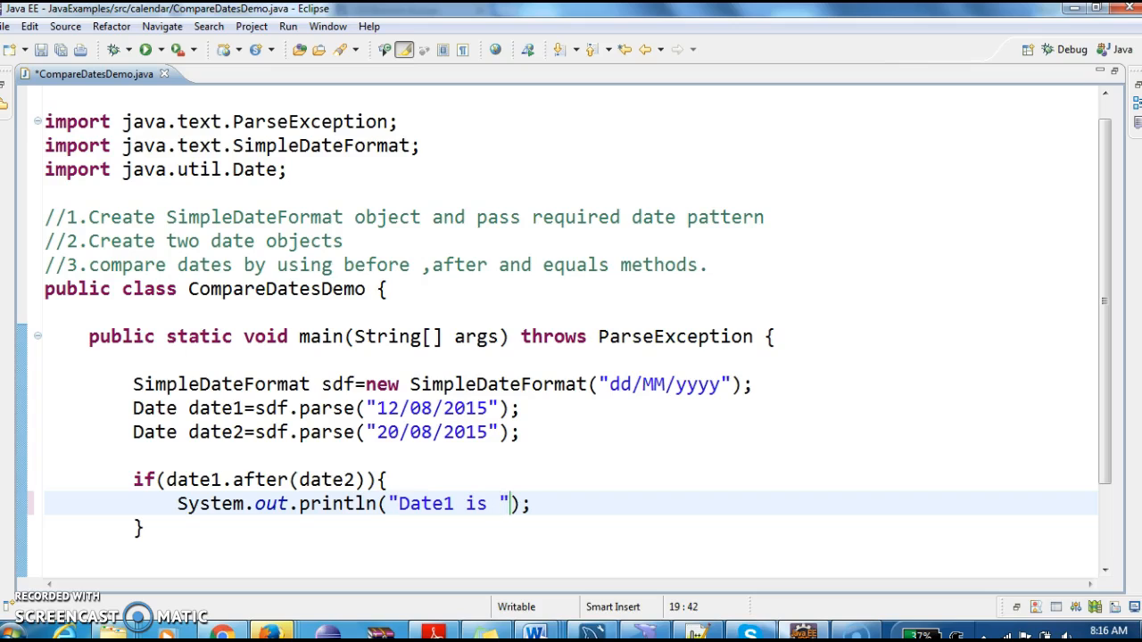
text(greater)
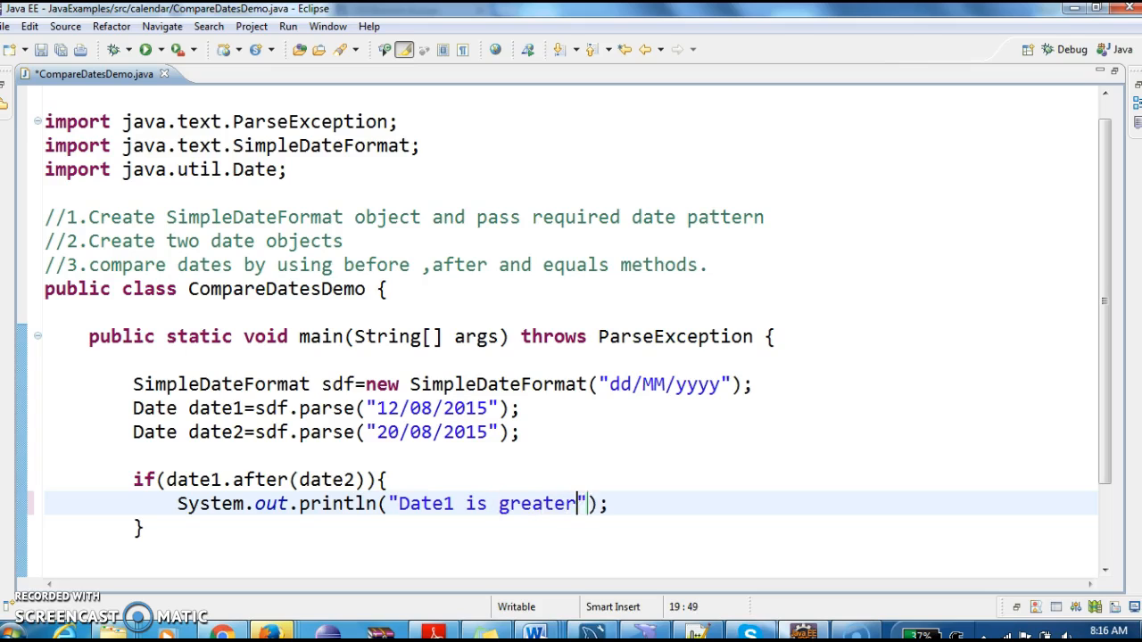
text(than date)
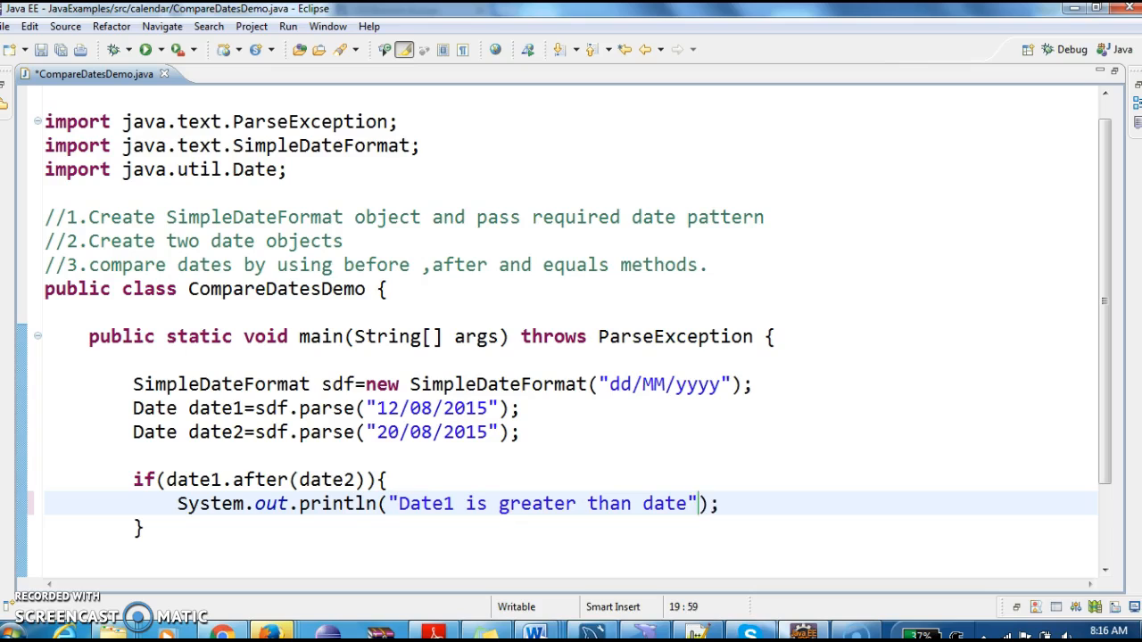
text(2 or Date1 is l)
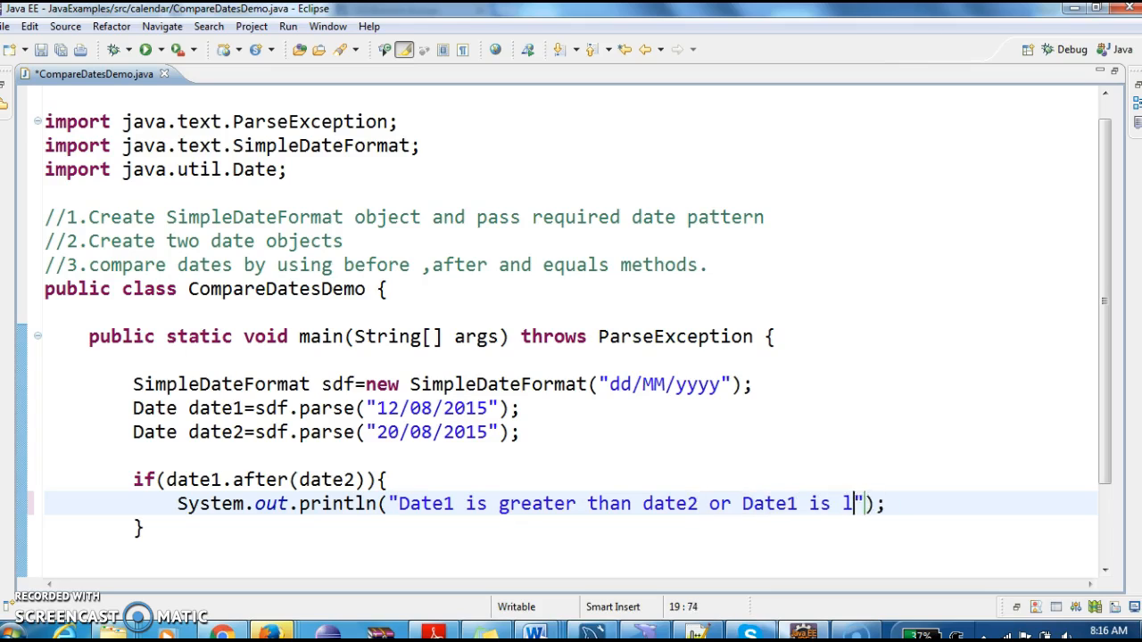
text(ater than)
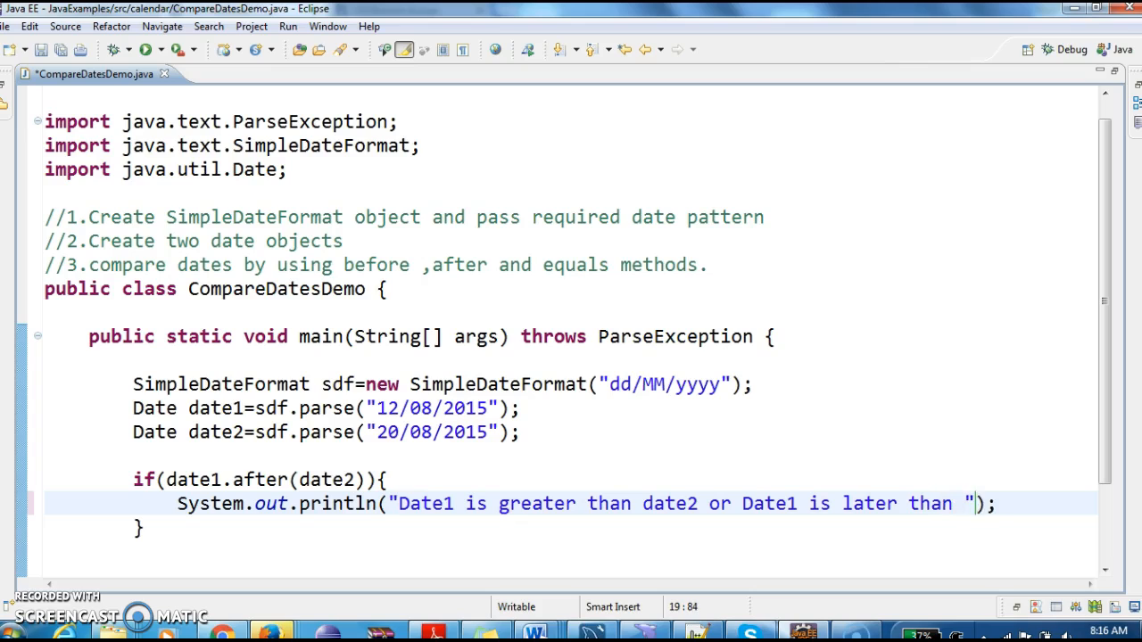
text(Date2)
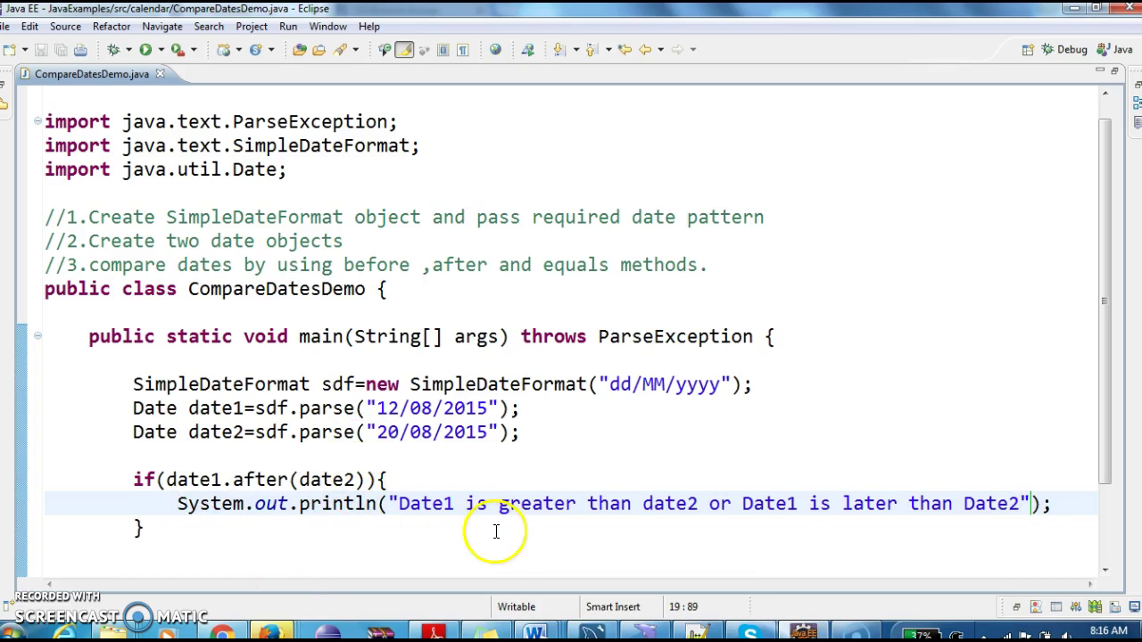
mouse_move(821, 511)
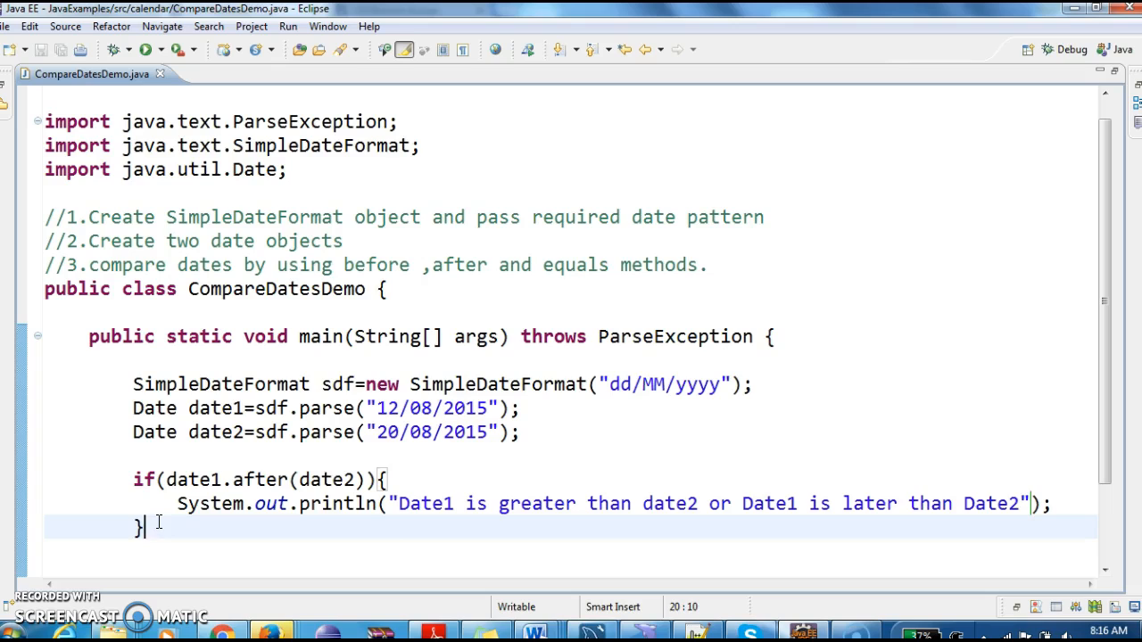
- Add an else if(date1.before(date2)) branch with a println
text(else i)
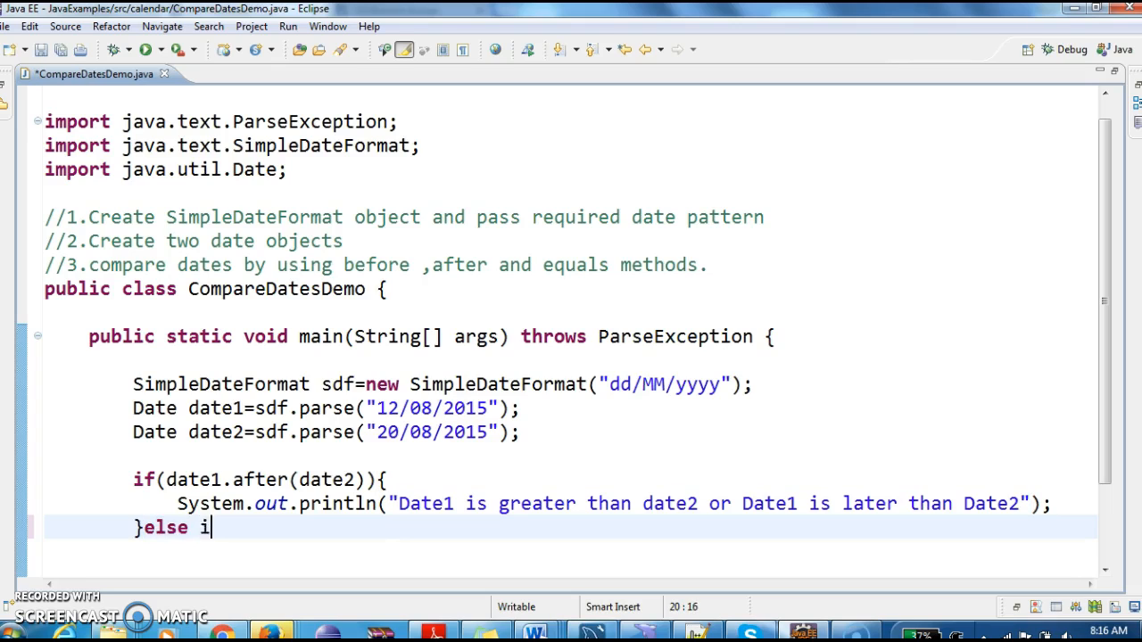
text(f(date1.)
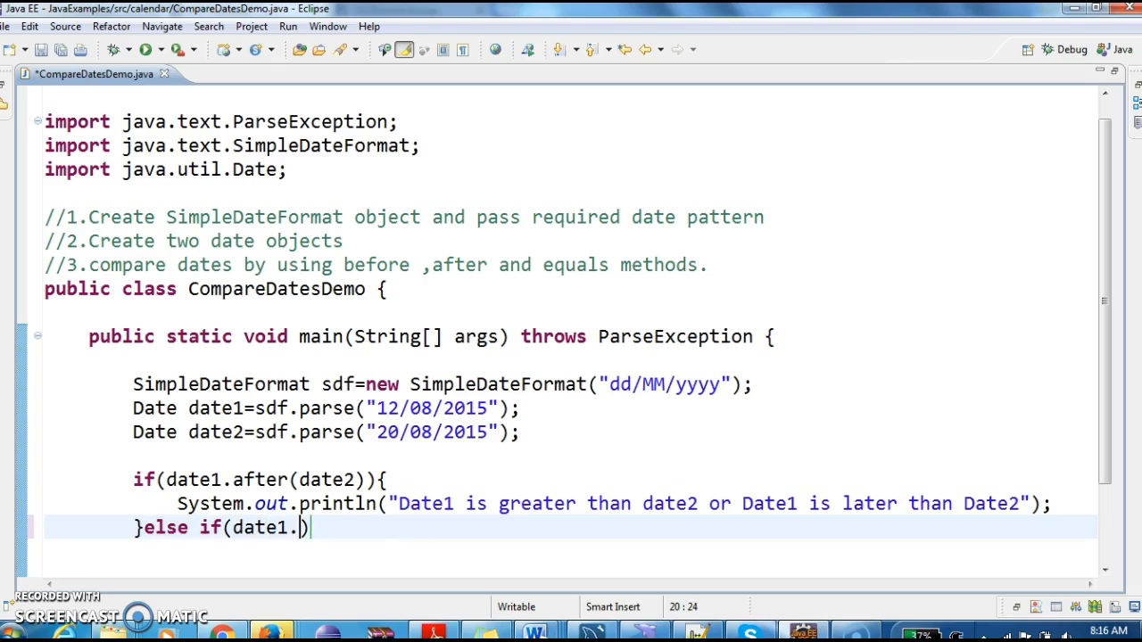
text(before(date2)
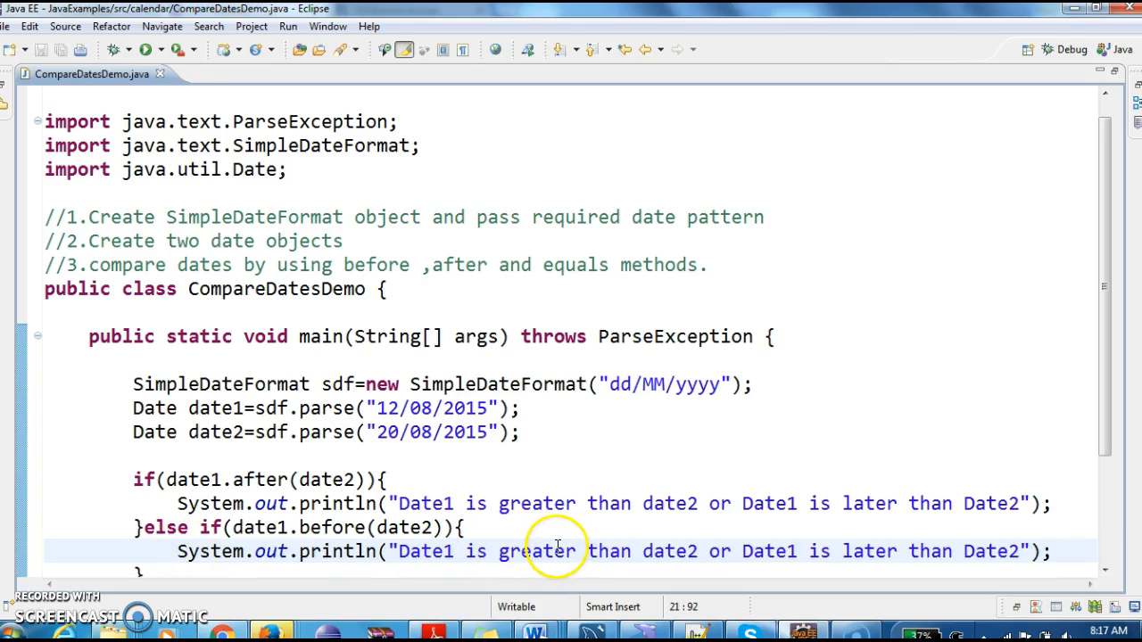
- Edit the pasted message to say Date1 is Less than and earlier than Date2
text(LES)
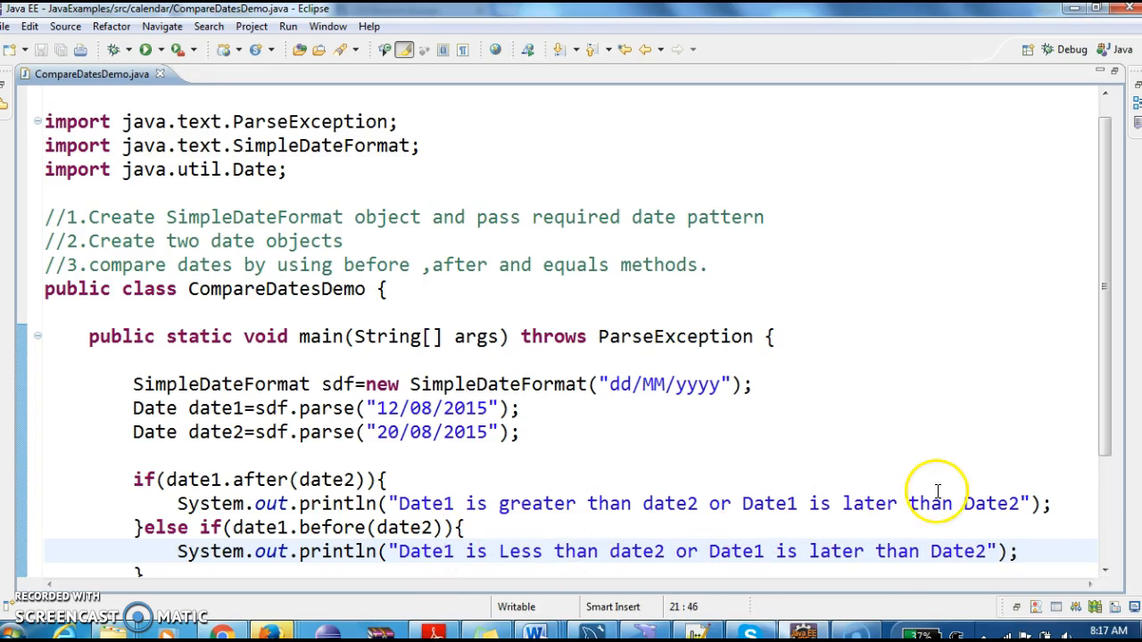
double_click(836, 552)
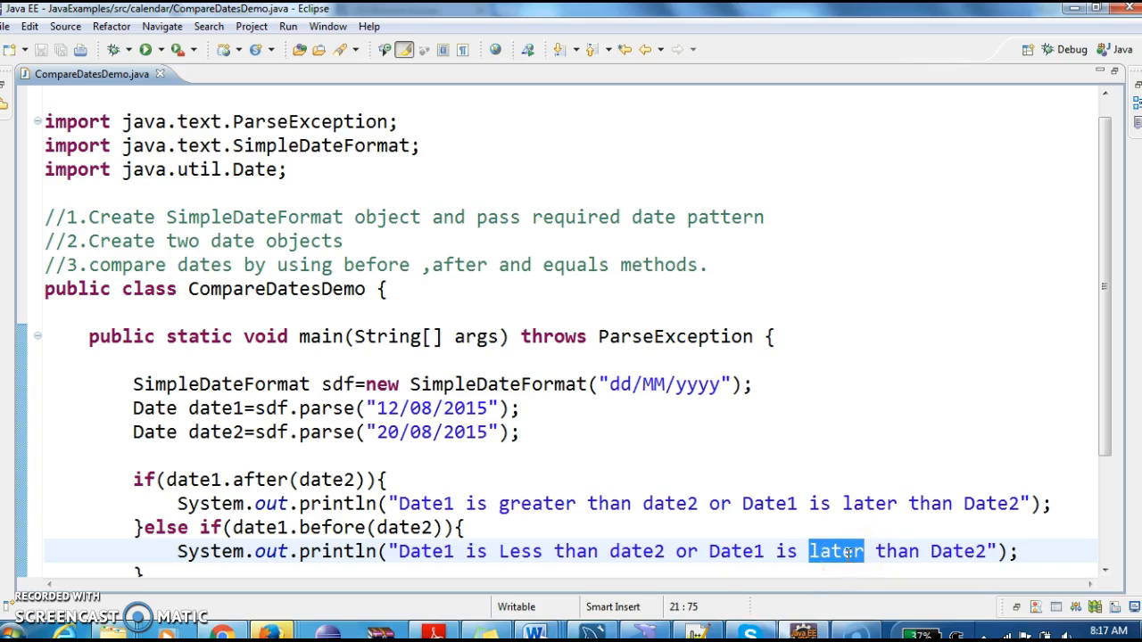
text(ear)
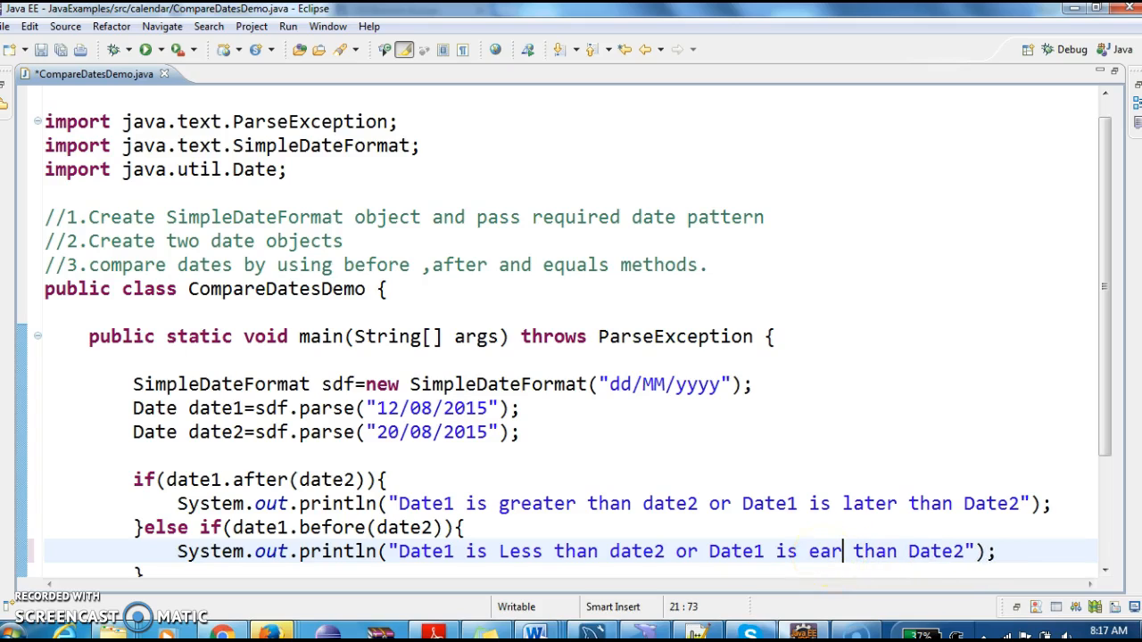
text(lier)
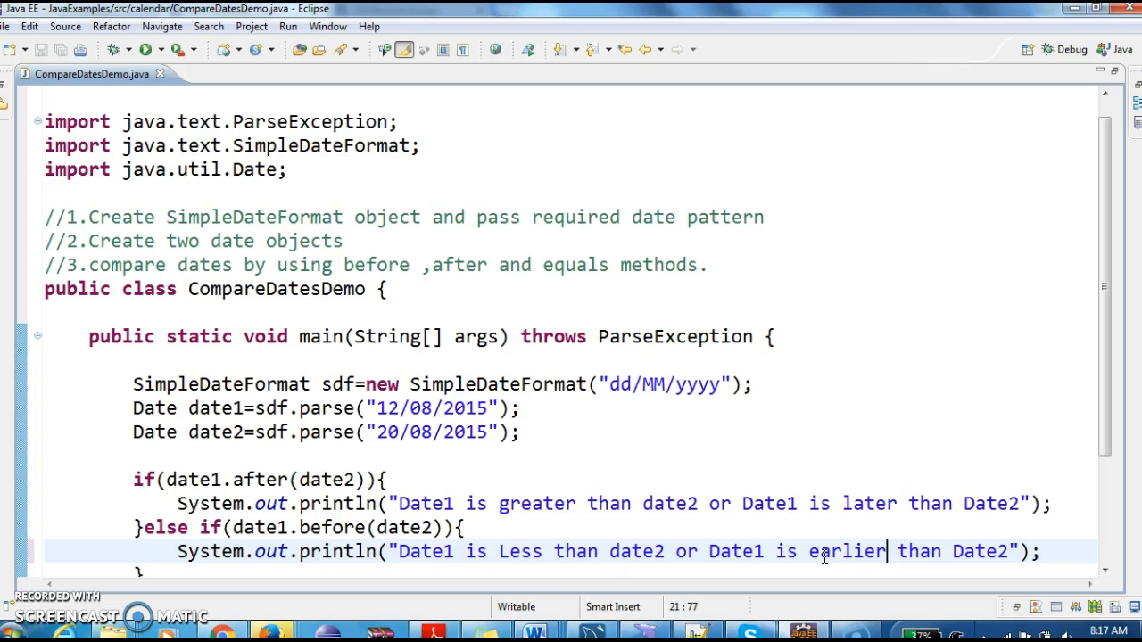
mouse_move(423, 569)
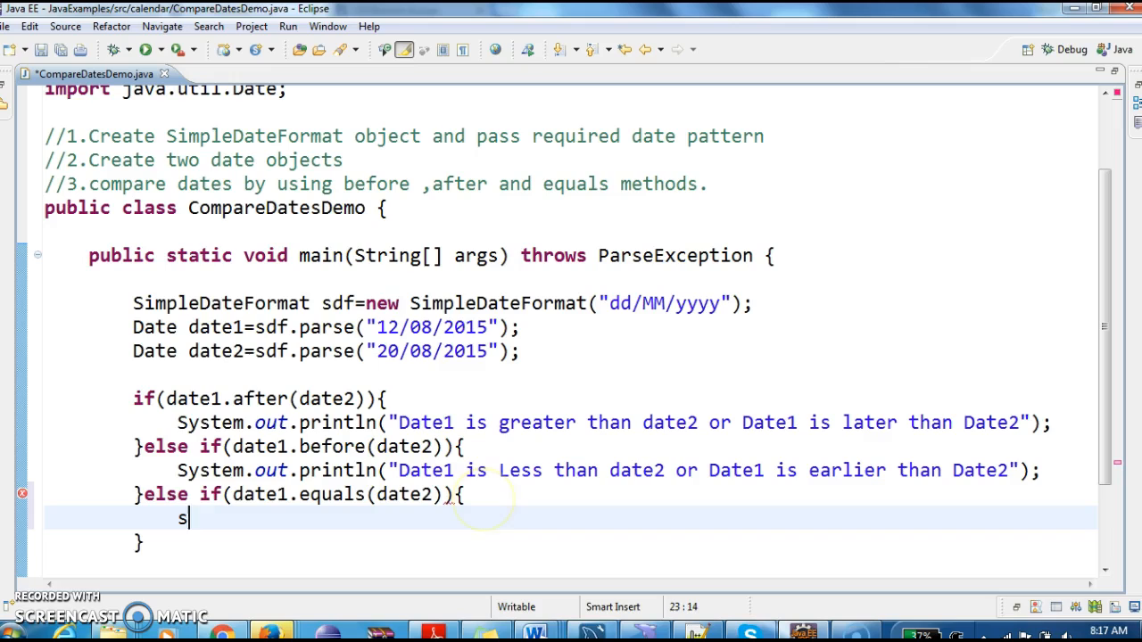
- Print "Both dates are equal" in the equals branch and save the class
text(System.out.println("");)
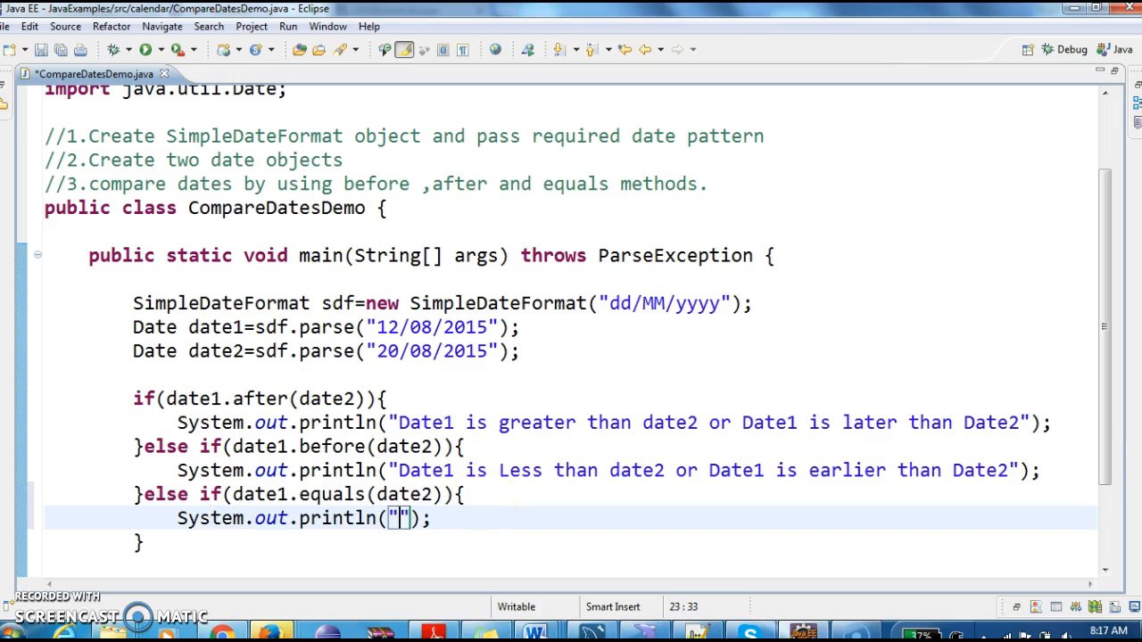
text(Both dates are)
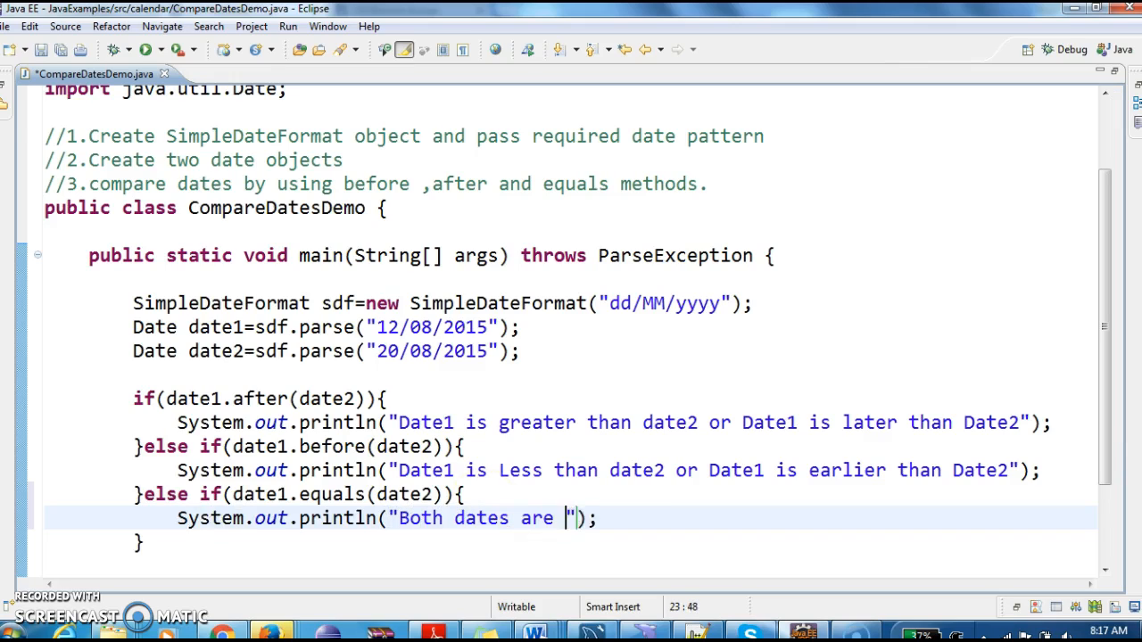
text(equal)
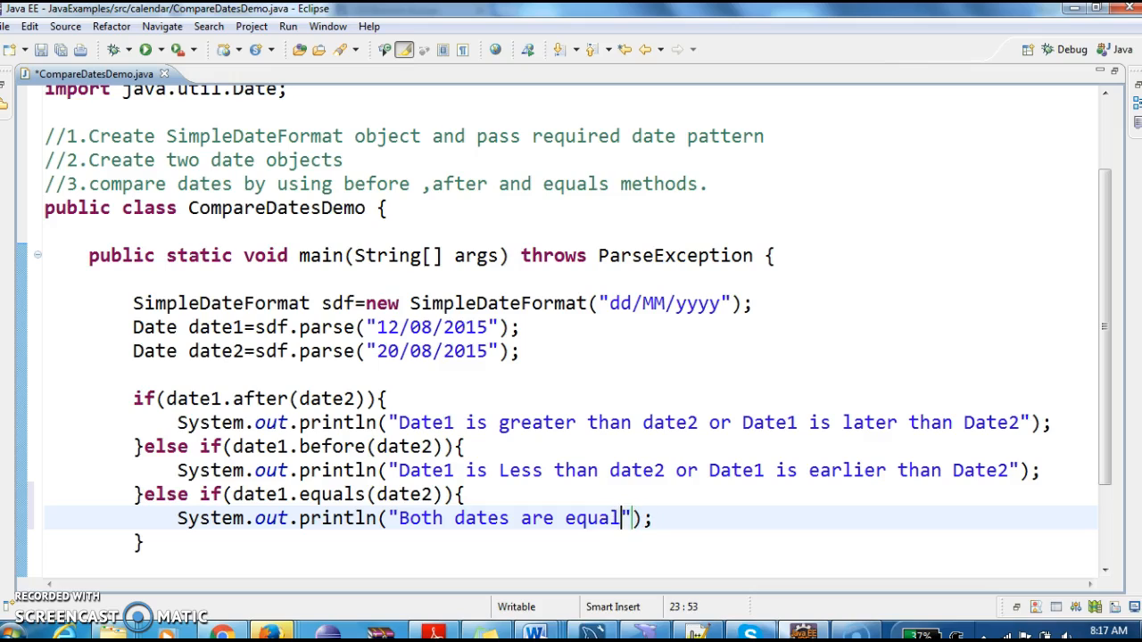
key(ctrl+s)
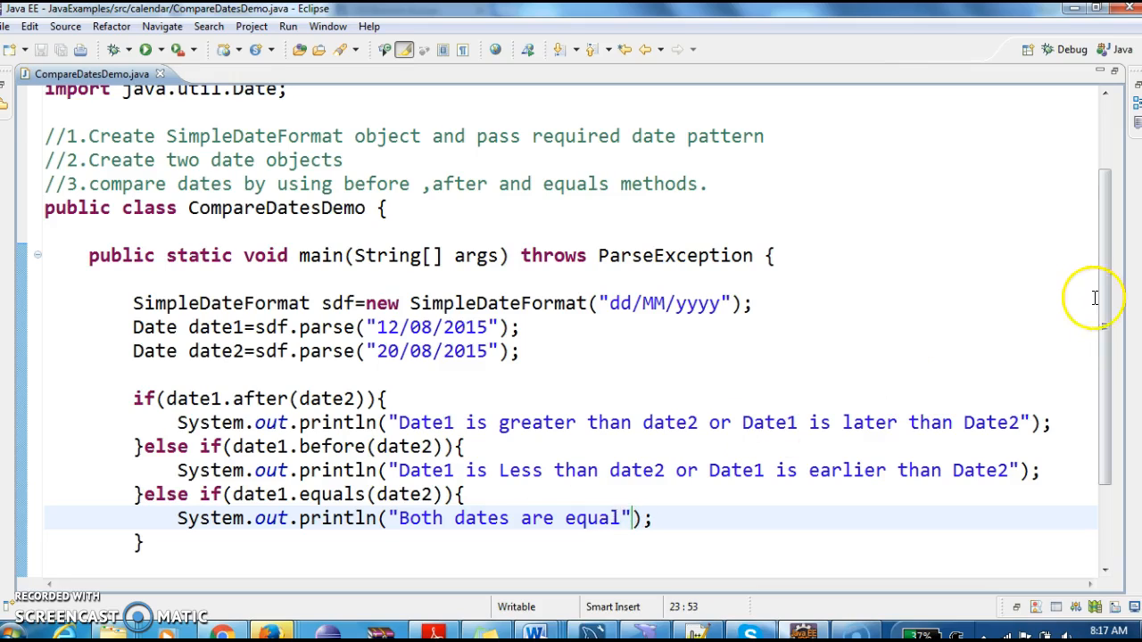
scroll(down, 3)
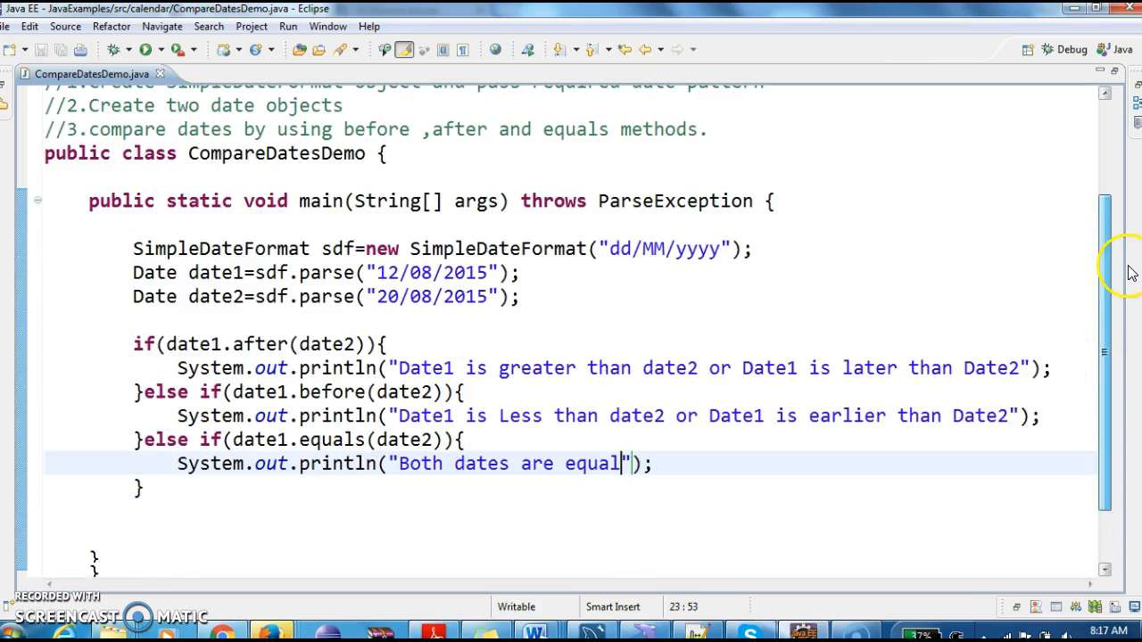
double_click(261, 342)
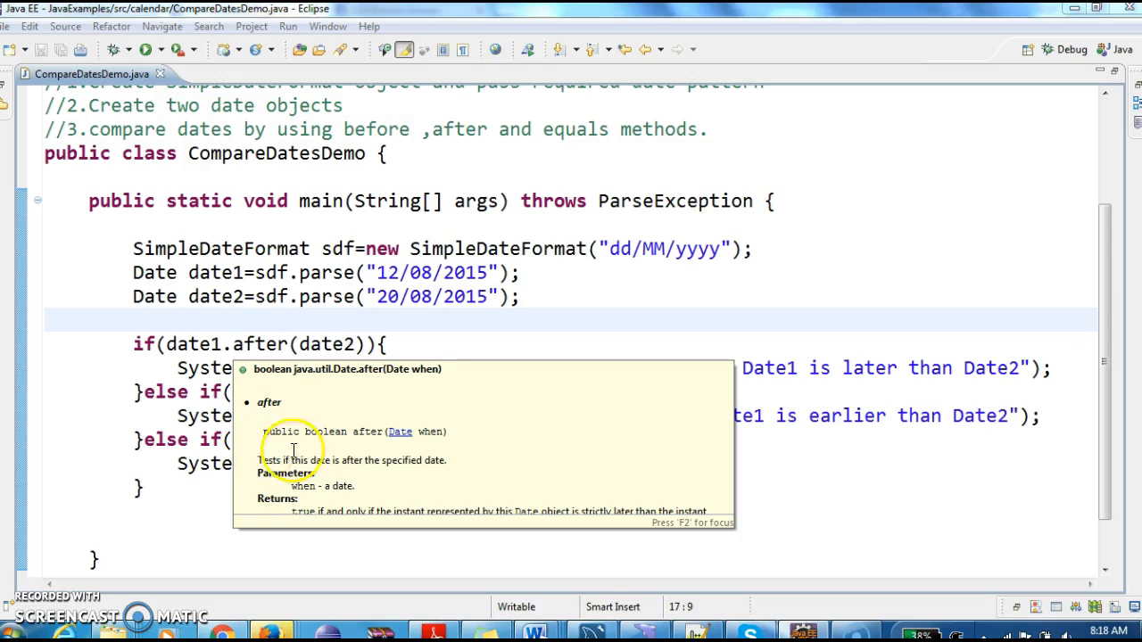
- Dismiss the after-method documentation popup before running the class
click(479, 343)
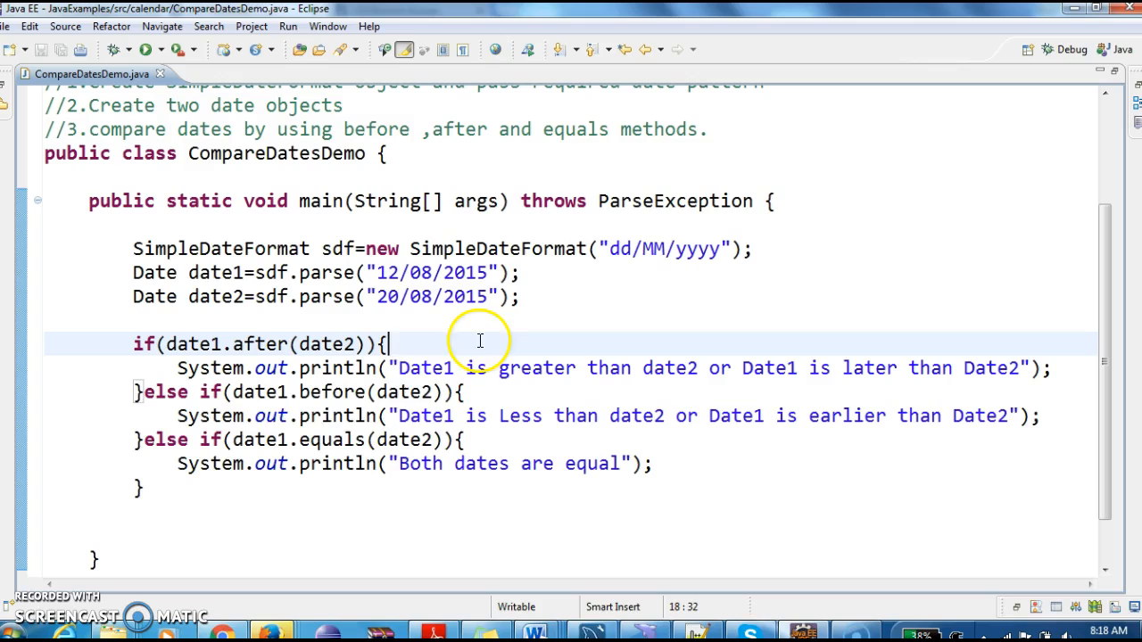
mouse_move(389, 392)
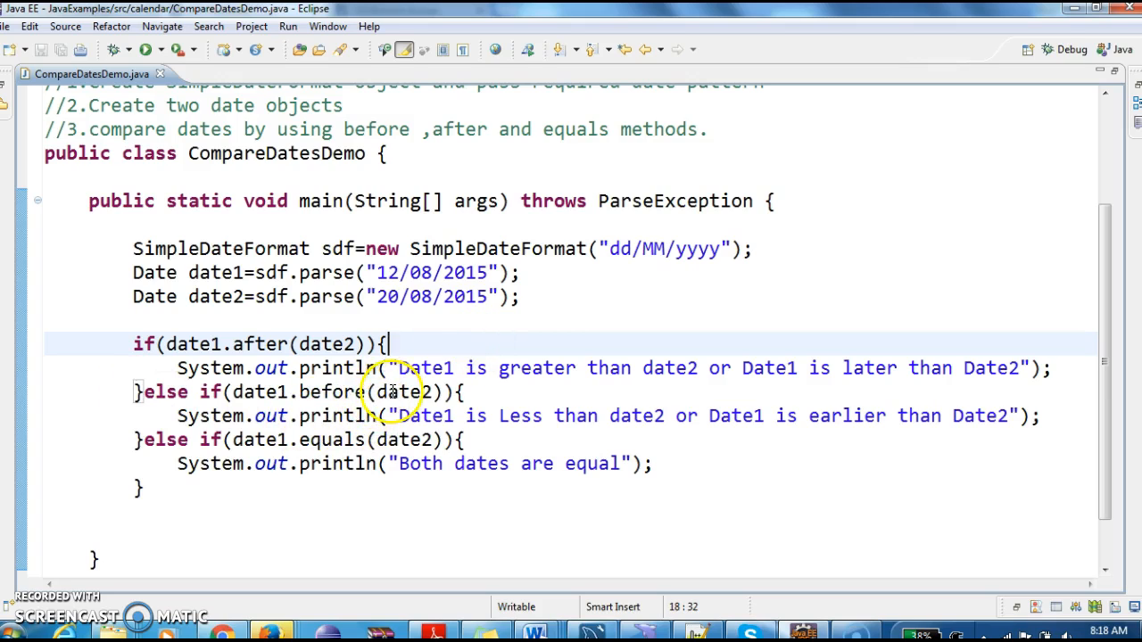
mouse_move(340, 393)
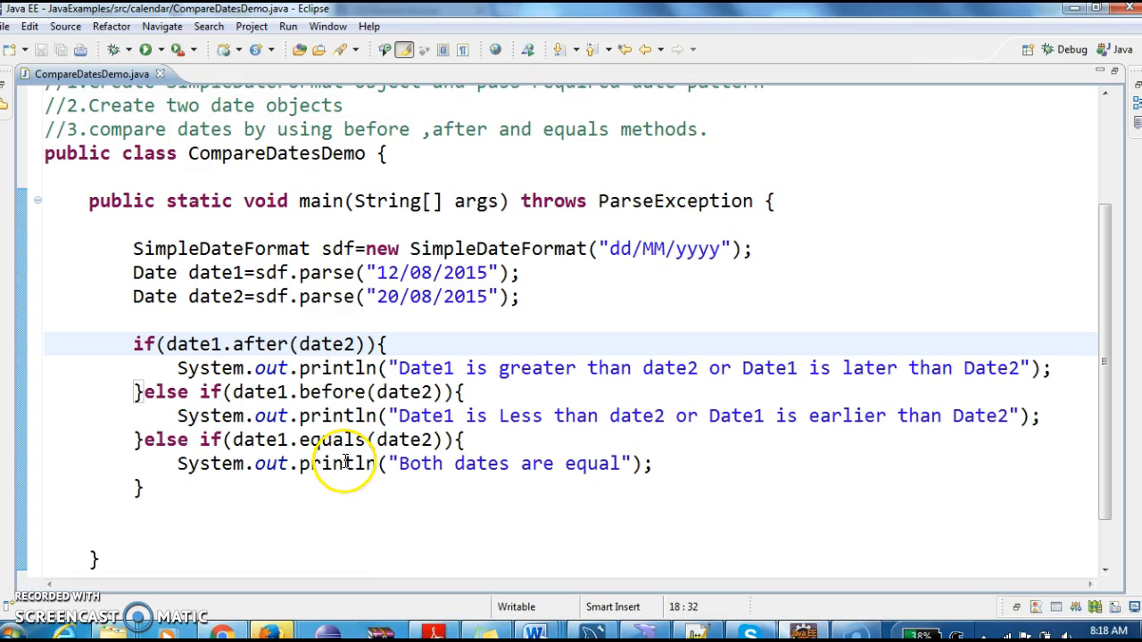
mouse_move(353, 439)
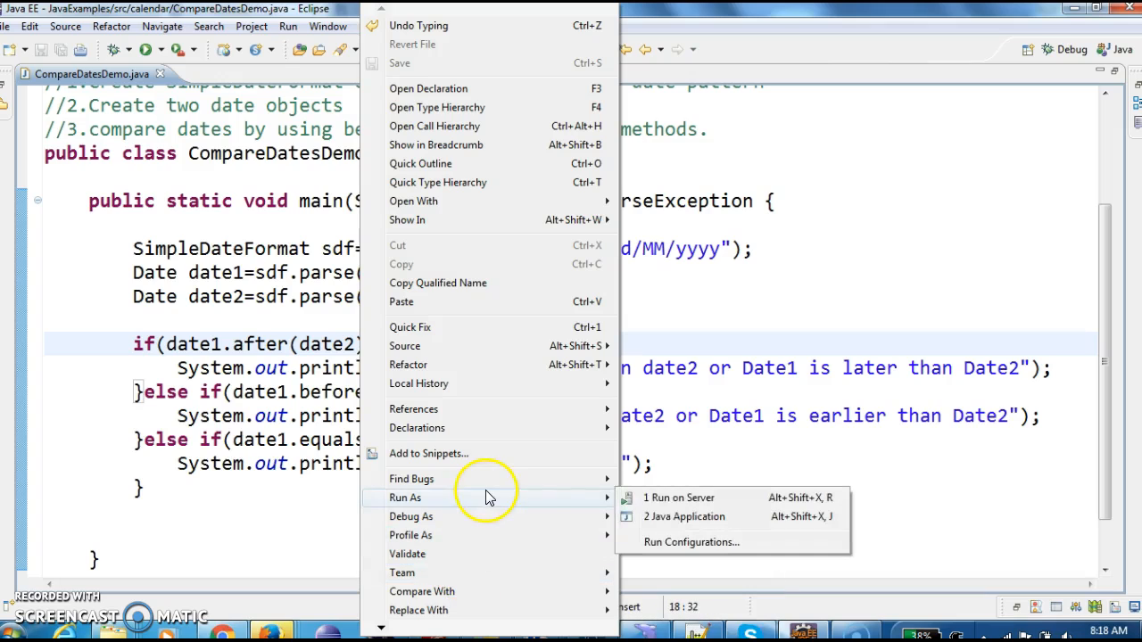
- Run as Java Application; Console prints "Date1 is Less than date2...", then highlight the before-branch println
click(682, 518)
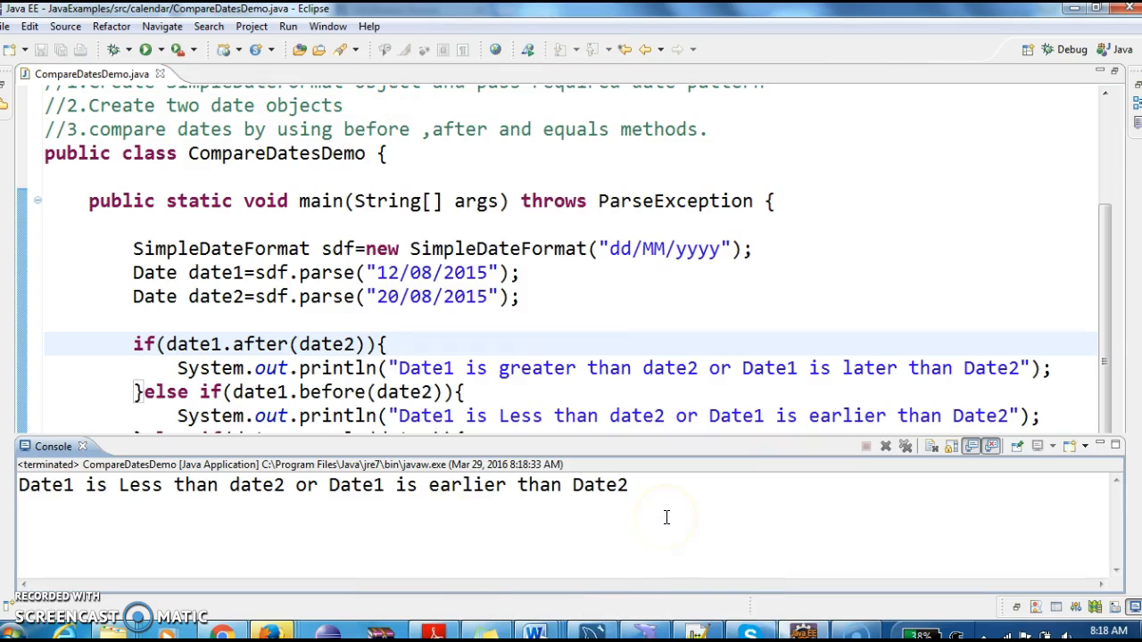
mouse_move(561, 386)
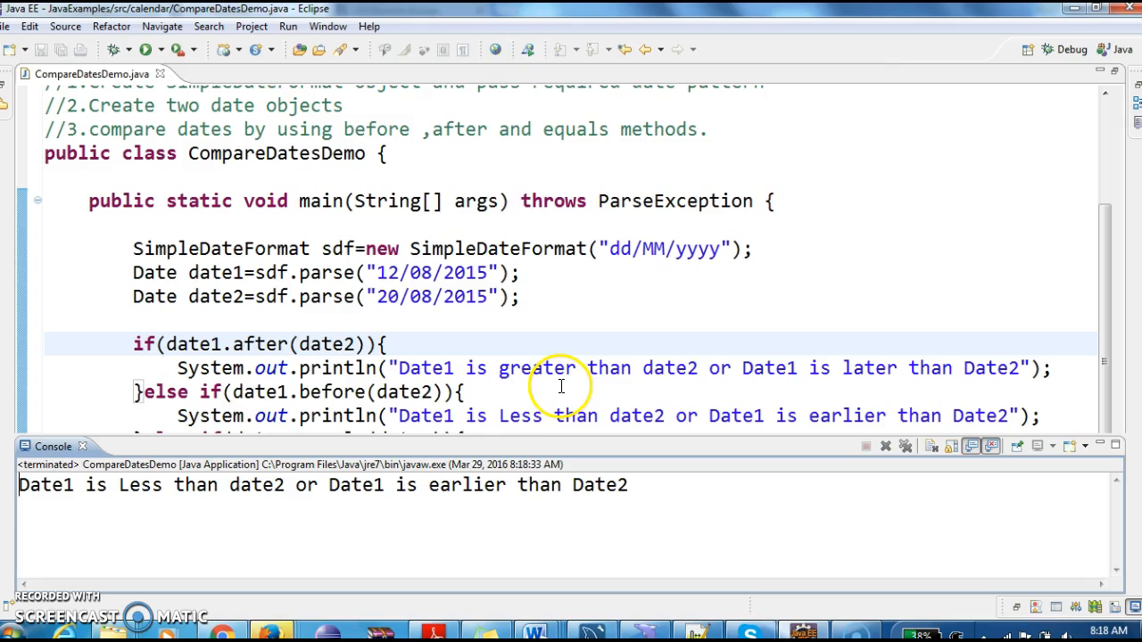
mouse_move(514, 514)
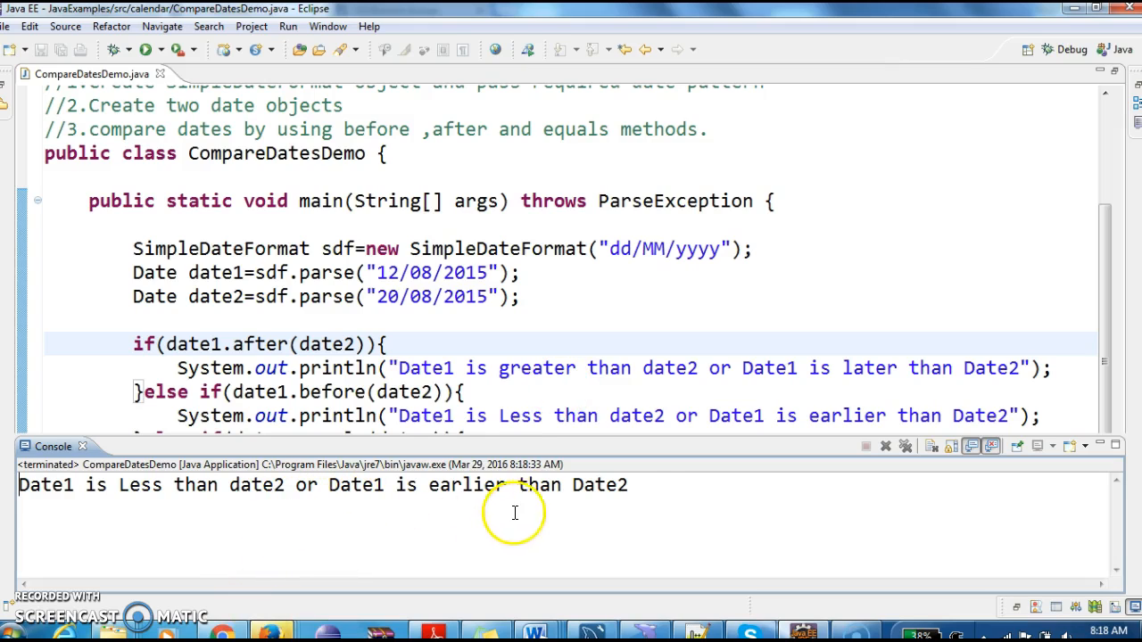
drag(514, 486, 629, 485)
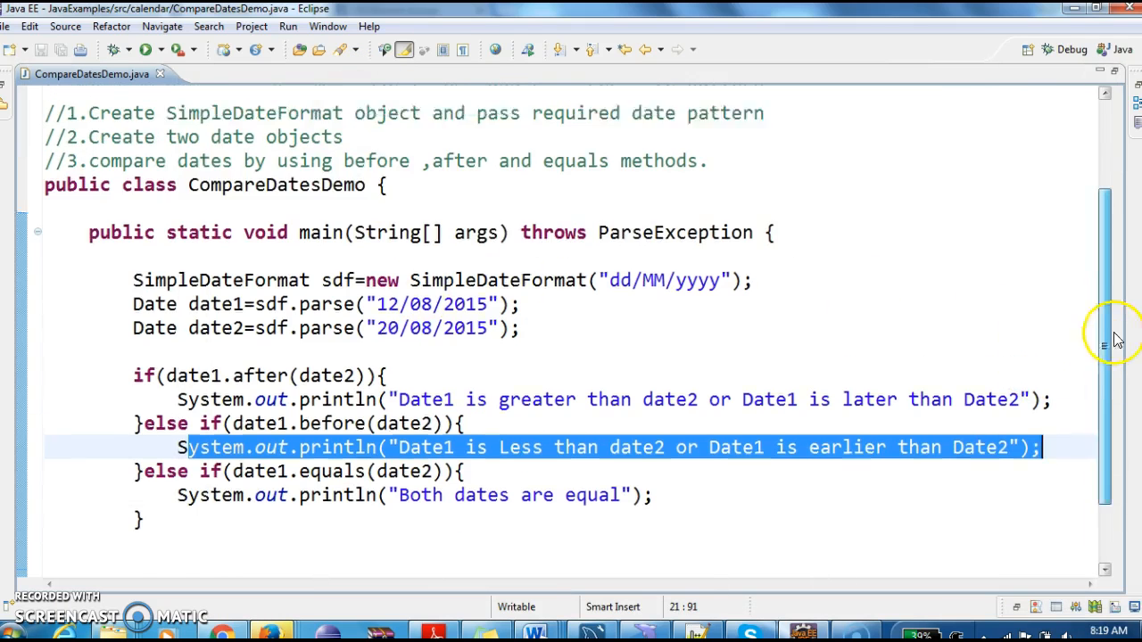
scroll(down, 3)
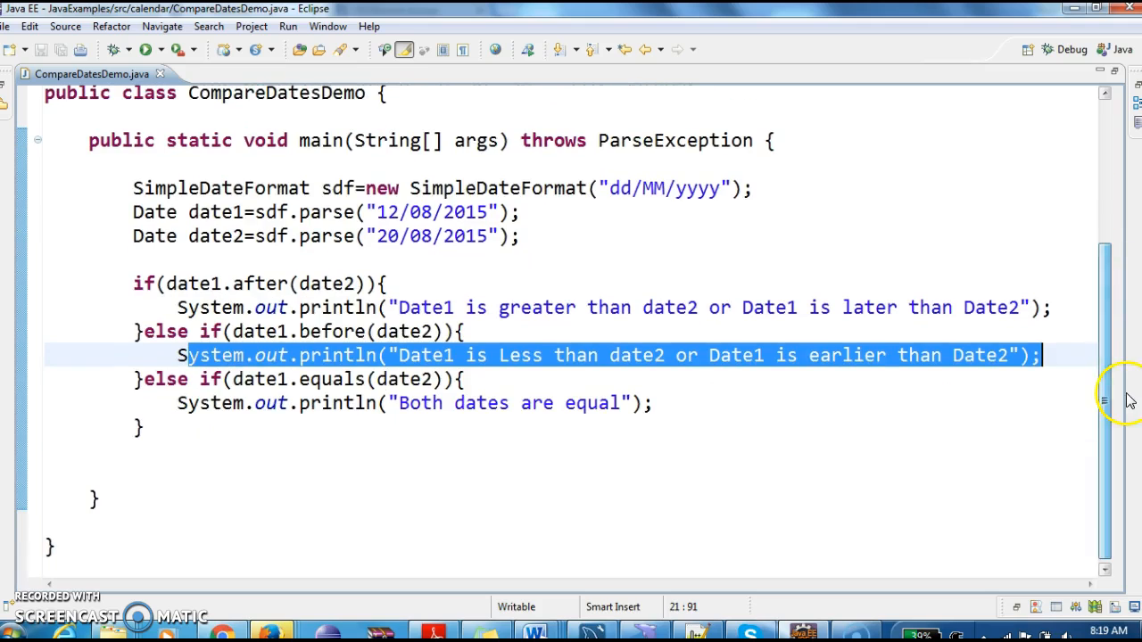